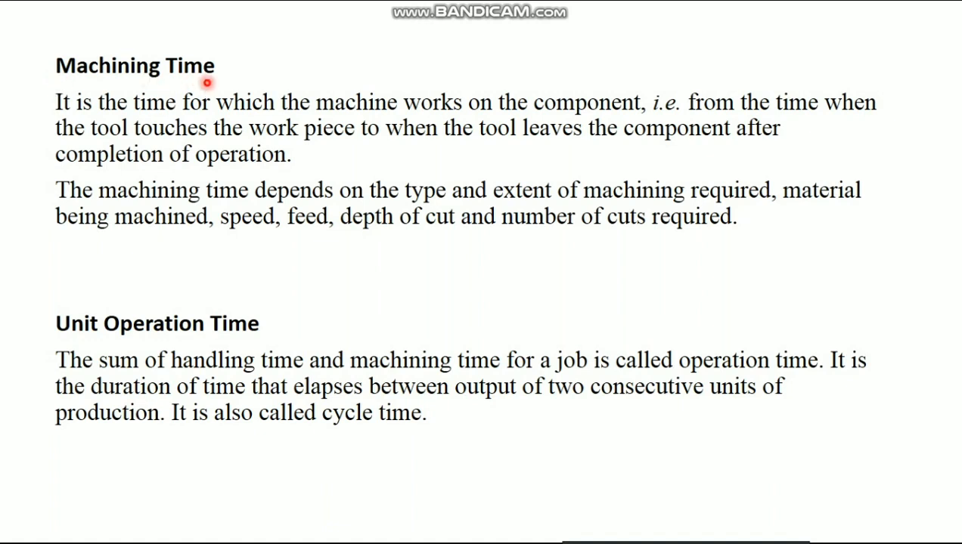
pyautogui.moveTo(722, 117)
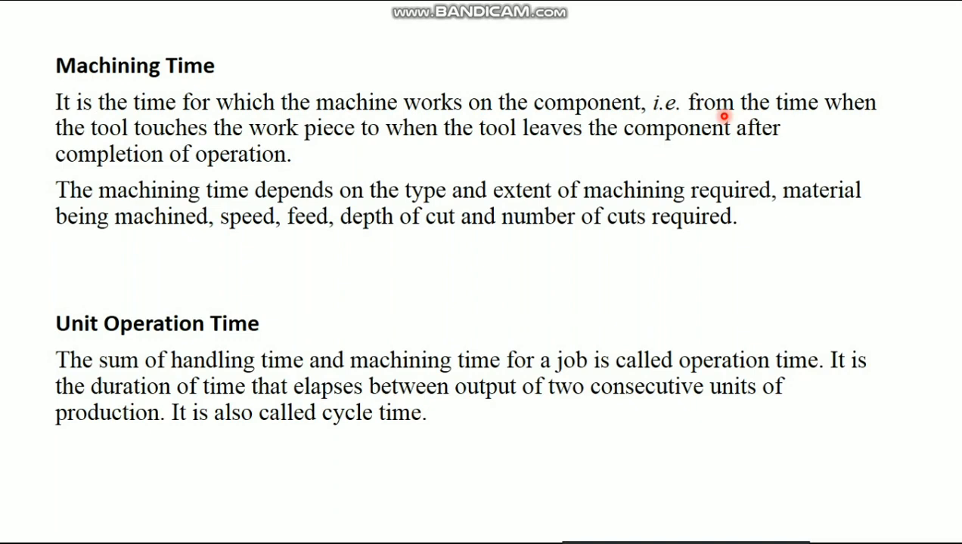
pyautogui.moveTo(507, 146)
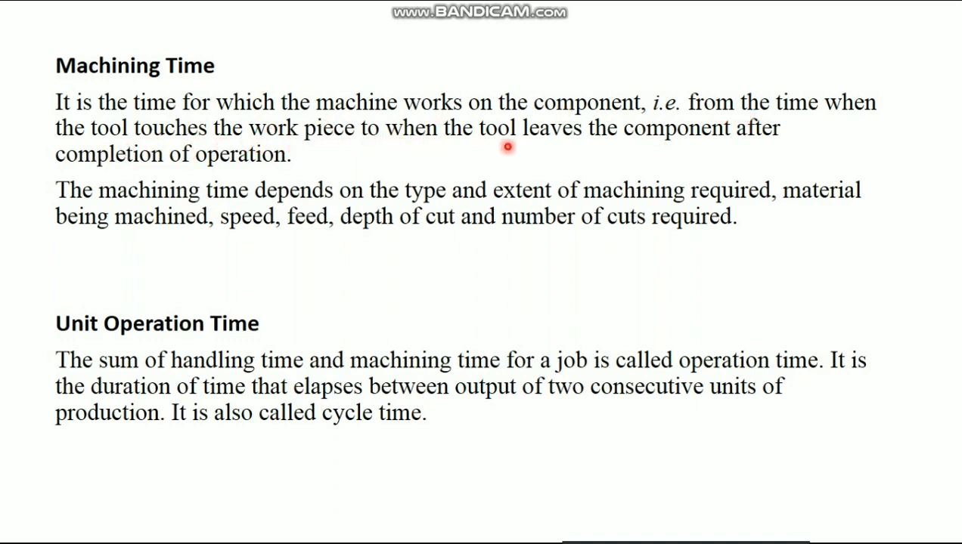
pyautogui.moveTo(146, 167)
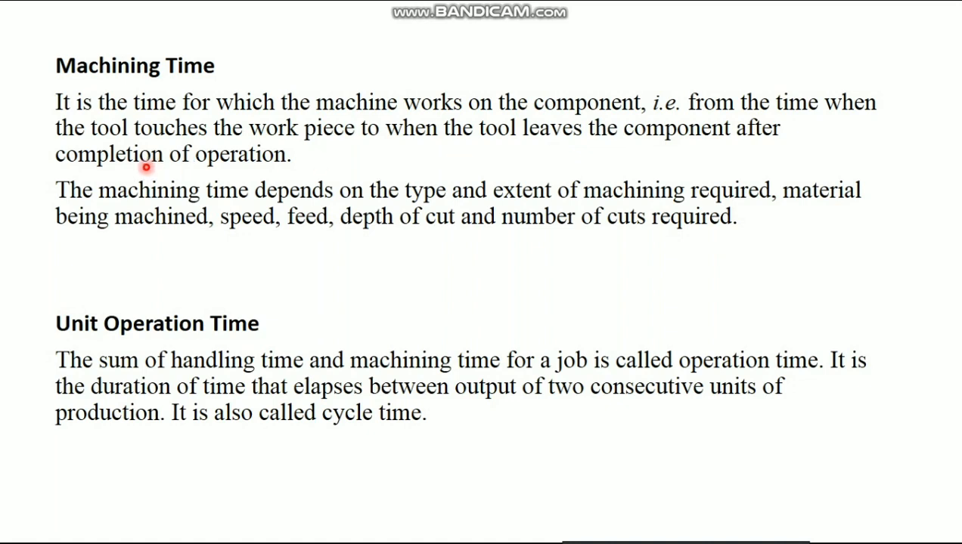
pyautogui.moveTo(221, 335)
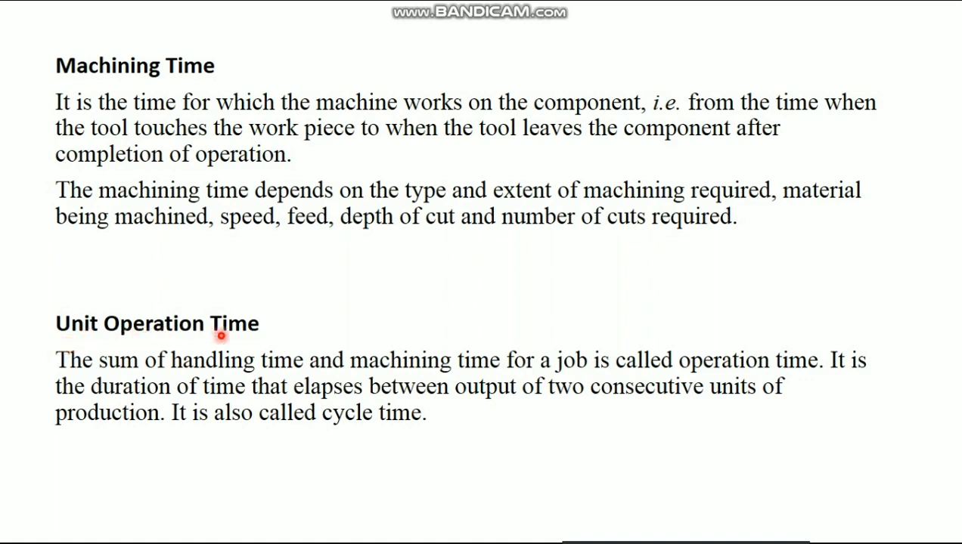
pyautogui.moveTo(125, 375)
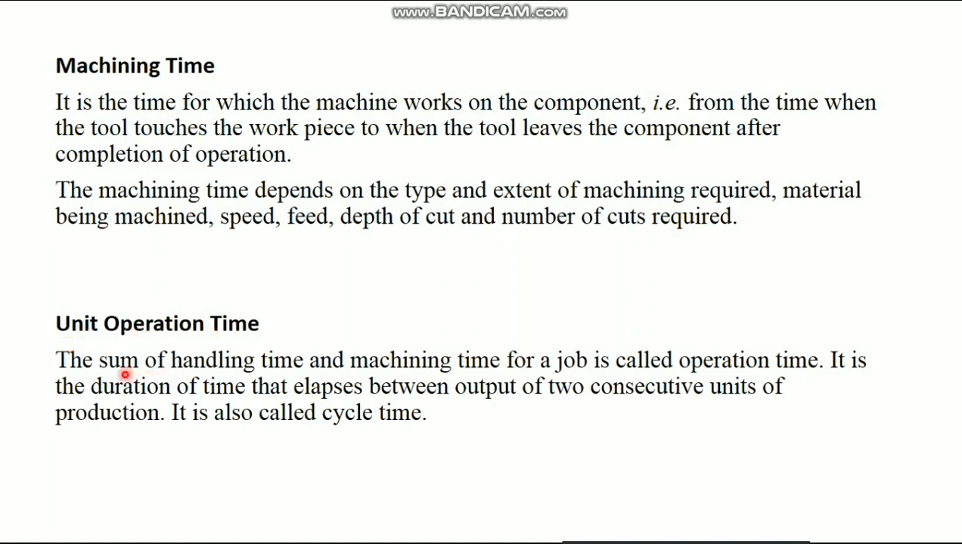
pyautogui.moveTo(444, 382)
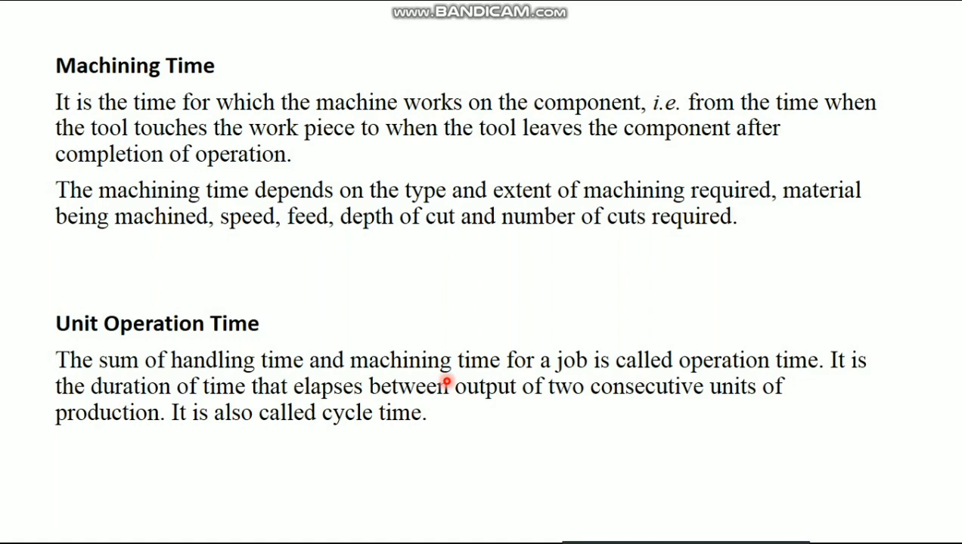
pyautogui.moveTo(613, 377)
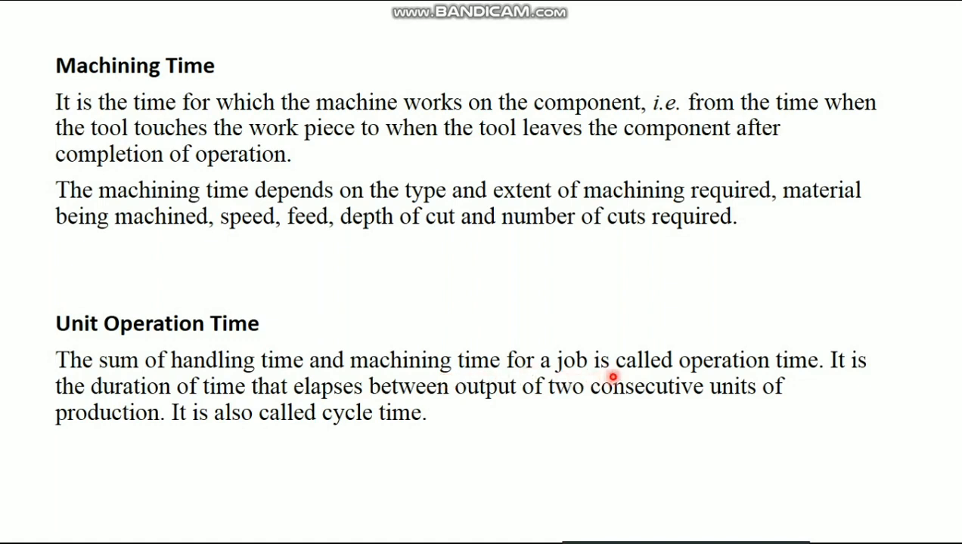
pyautogui.moveTo(853, 380)
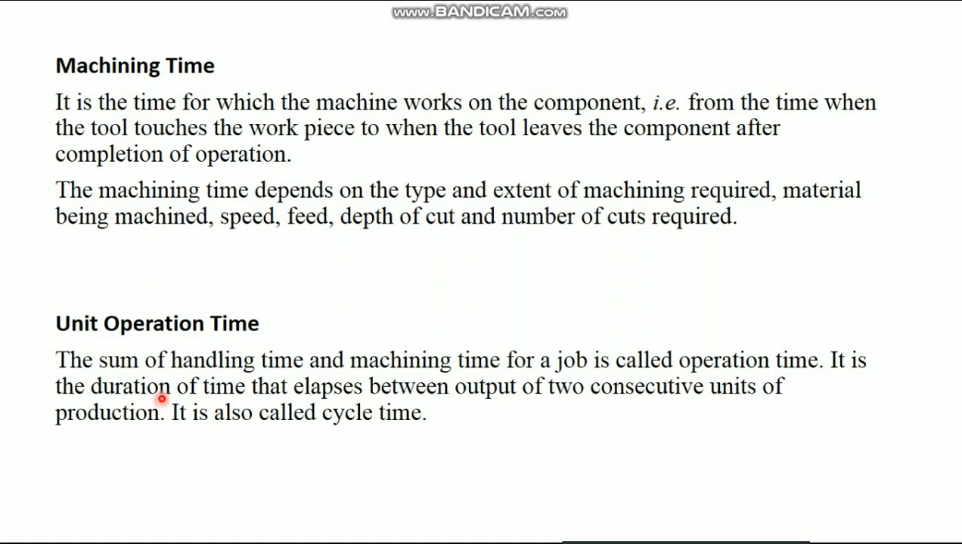
pyautogui.moveTo(485, 405)
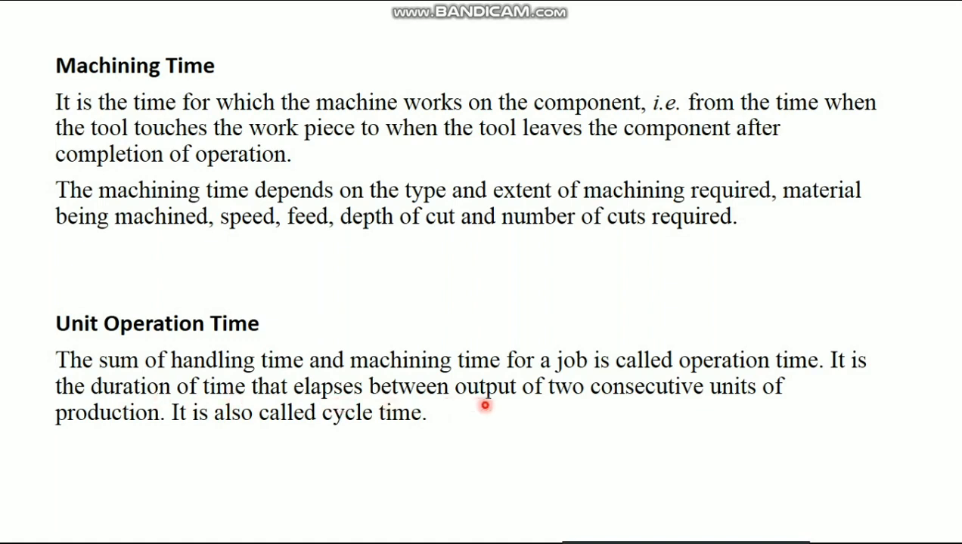
pyautogui.moveTo(661, 410)
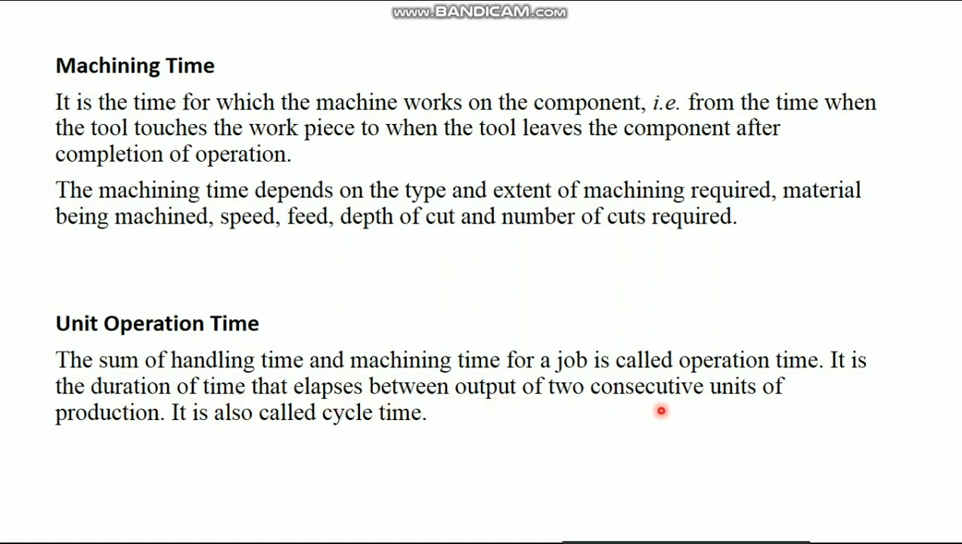
pyautogui.moveTo(140, 434)
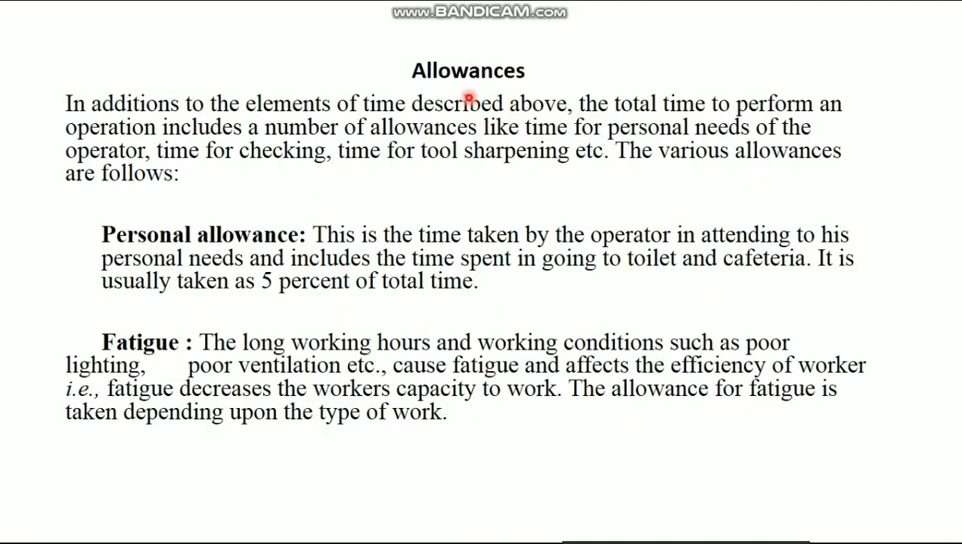
pyautogui.moveTo(104, 127)
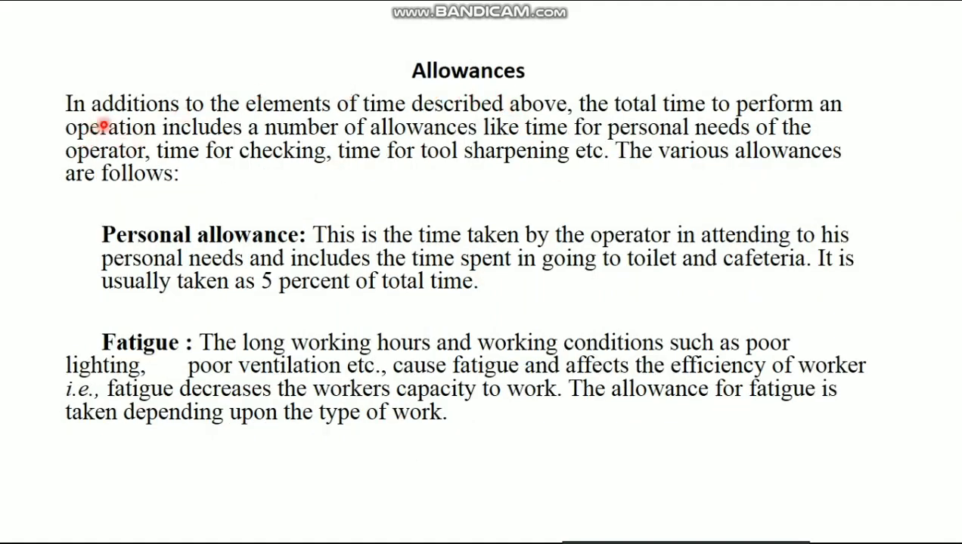
pyautogui.moveTo(519, 124)
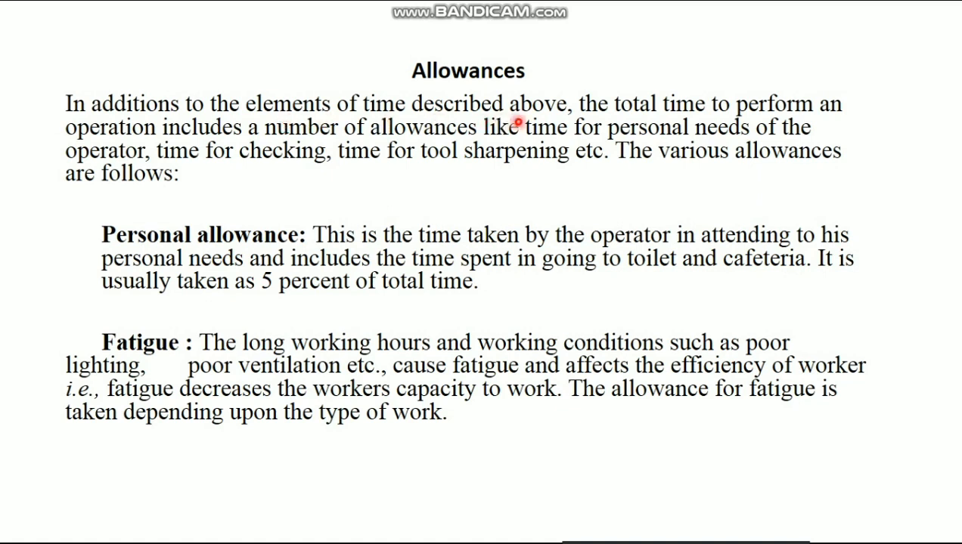
pyautogui.moveTo(719, 122)
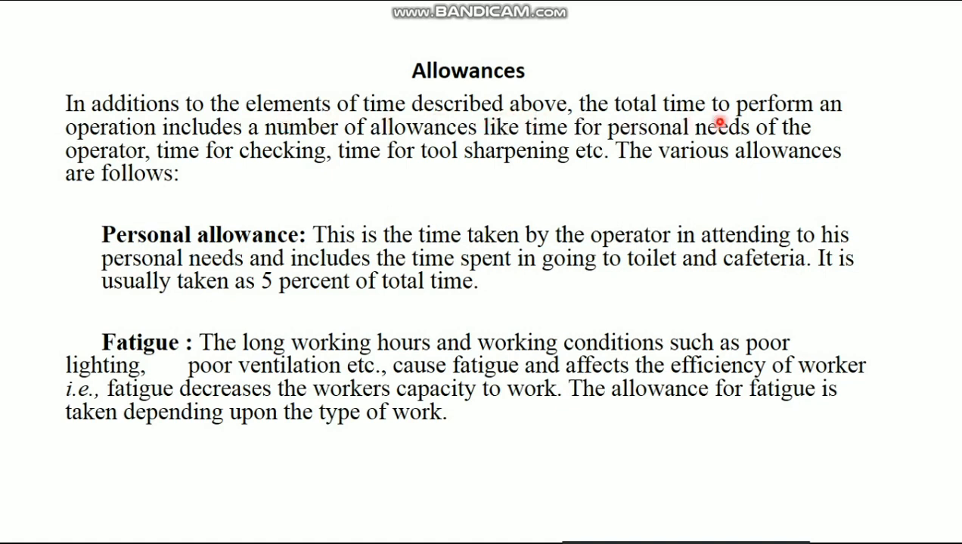
pyautogui.moveTo(459, 149)
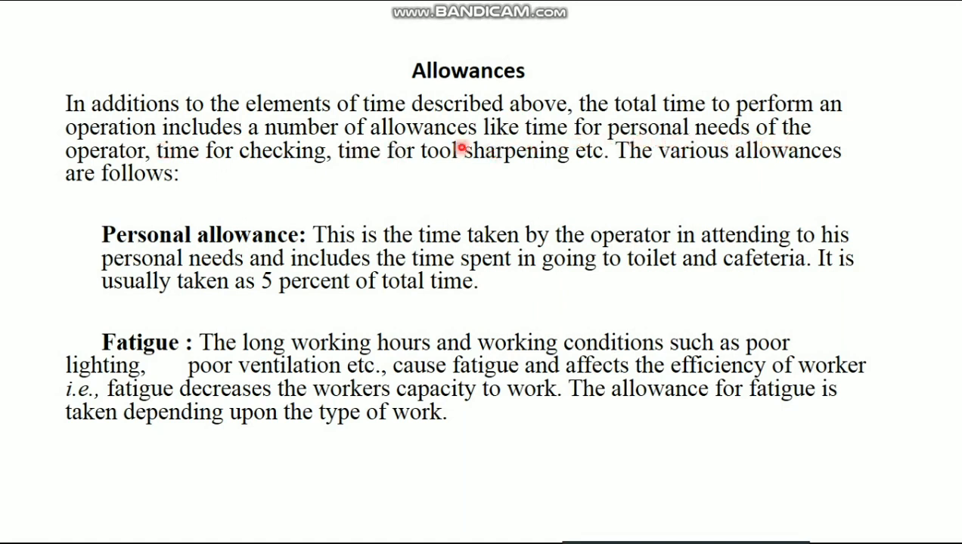
pyautogui.moveTo(400, 169)
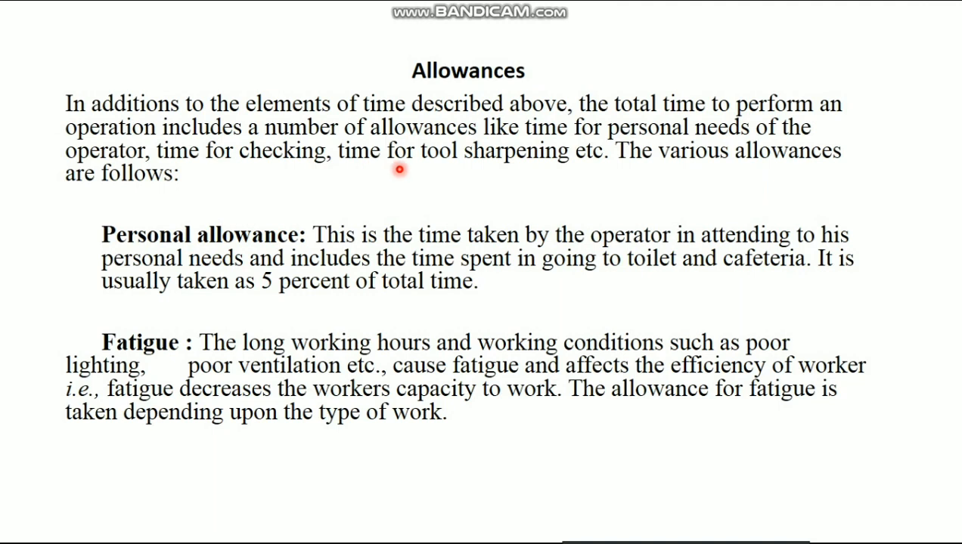
pyautogui.moveTo(656, 170)
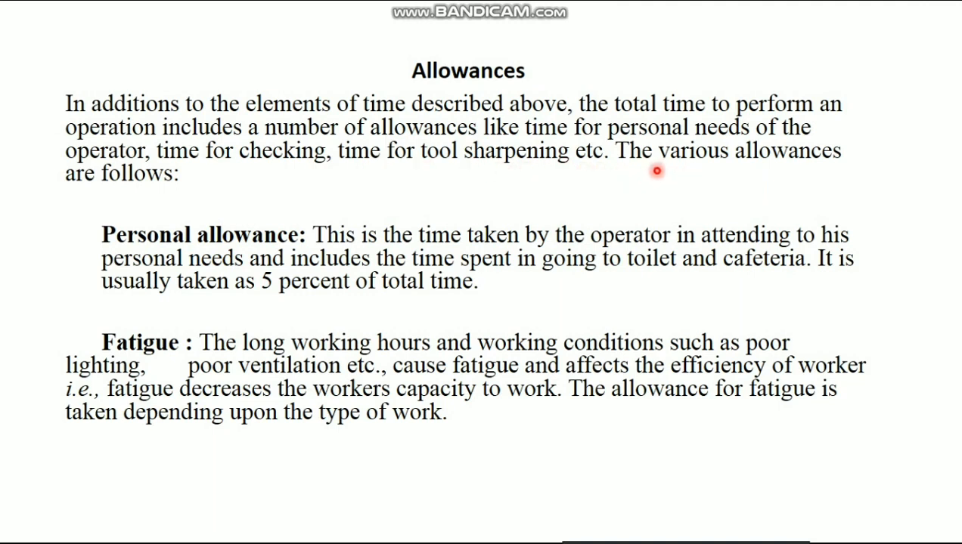
pyautogui.moveTo(88, 202)
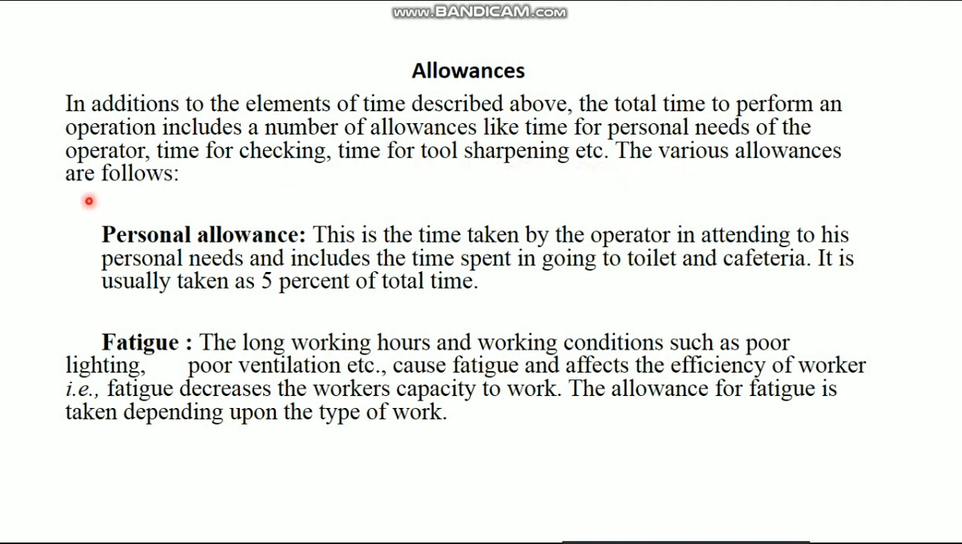
pyautogui.moveTo(132, 249)
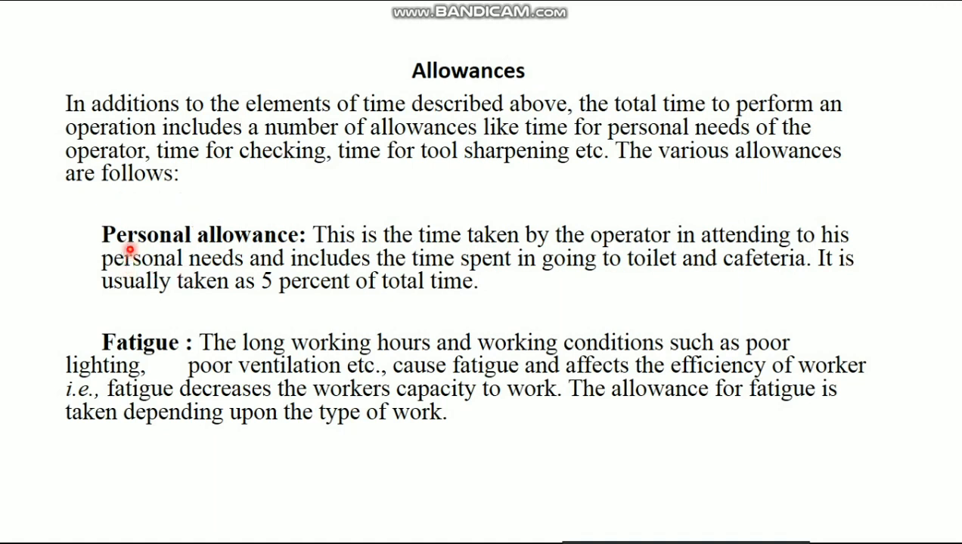
pyautogui.moveTo(202, 274)
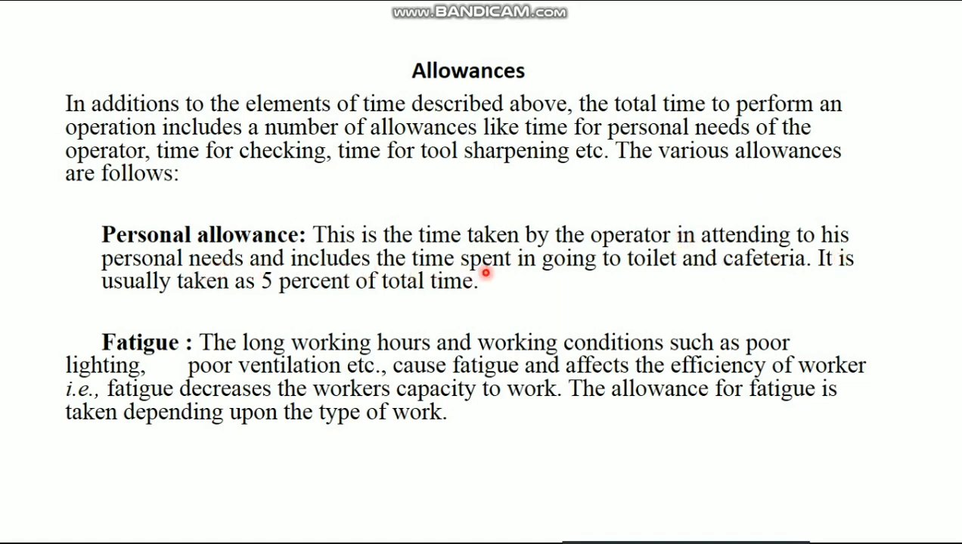
pyautogui.moveTo(561, 266)
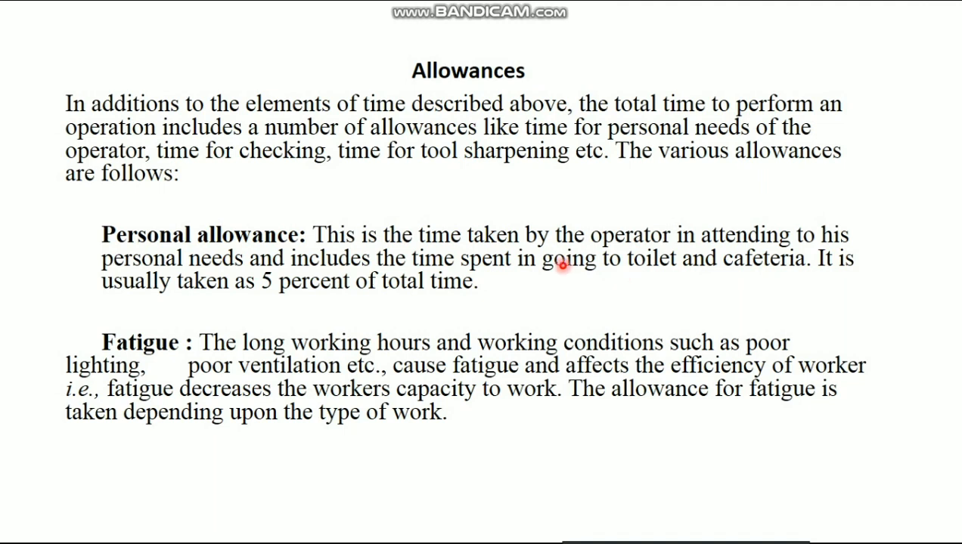
pyautogui.moveTo(860, 282)
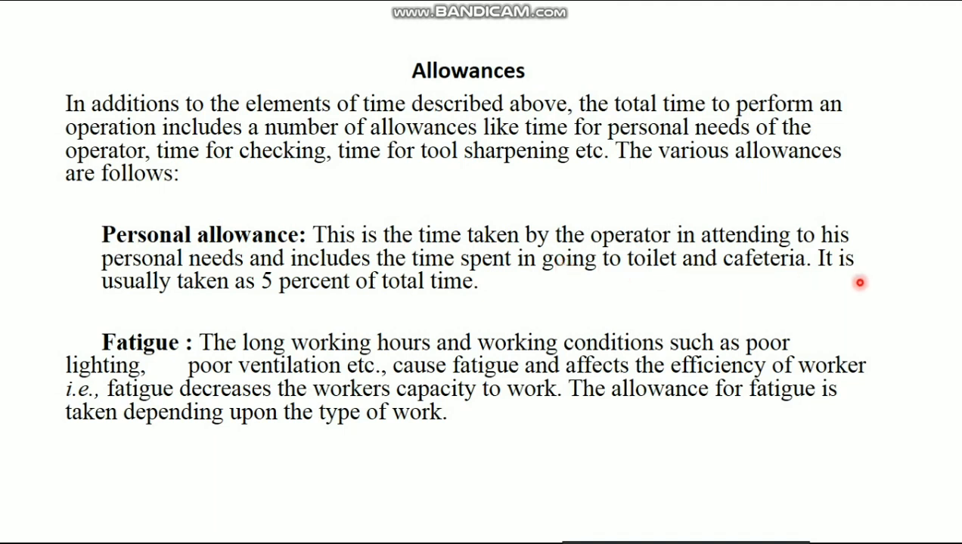
pyautogui.moveTo(313, 307)
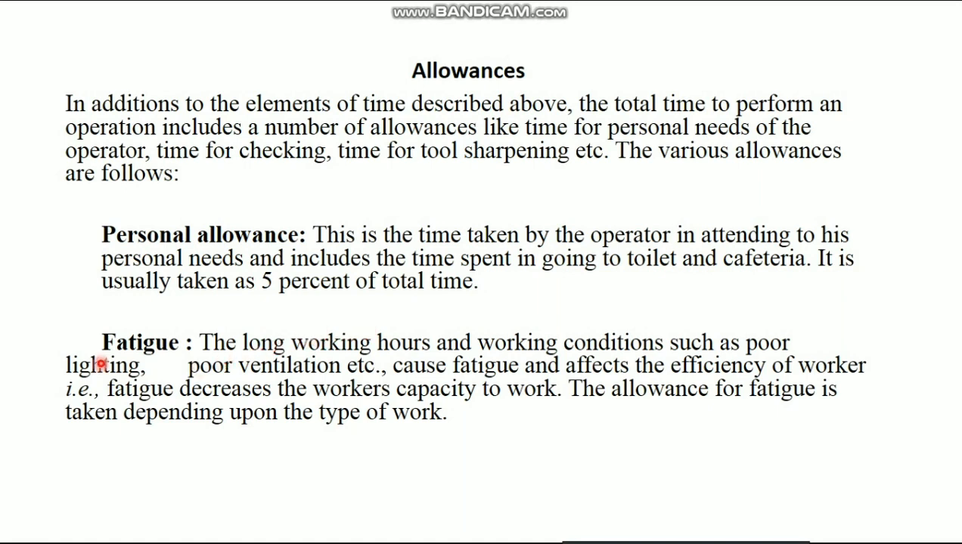
pyautogui.moveTo(318, 362)
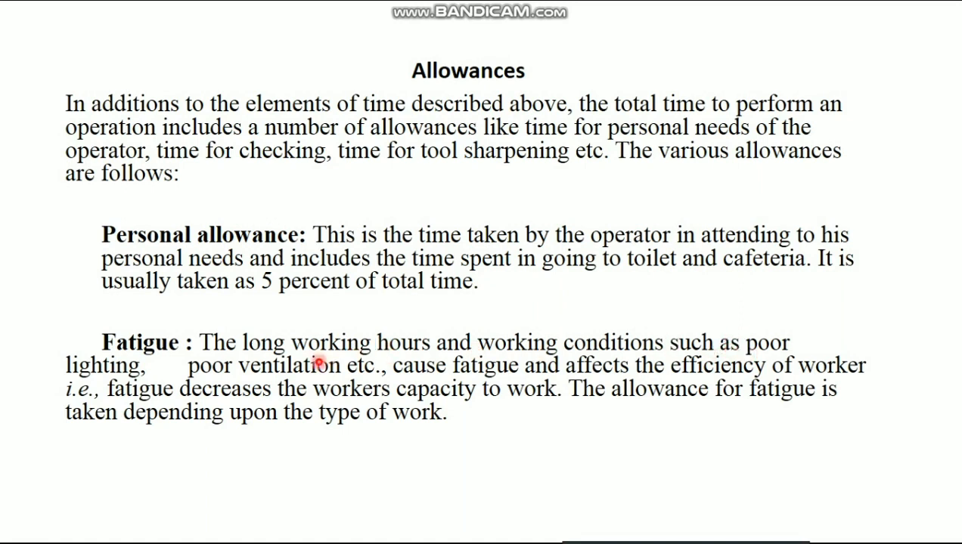
pyautogui.moveTo(399, 376)
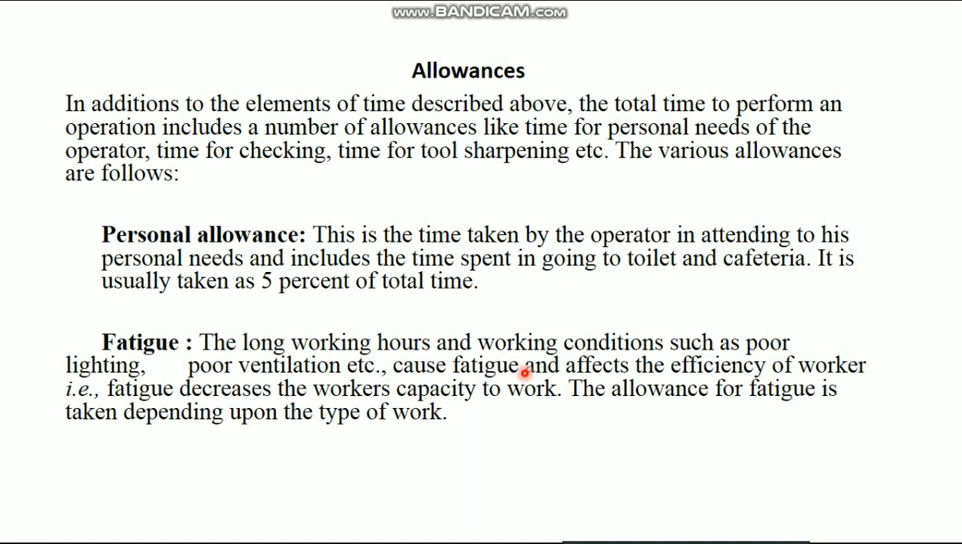
pyautogui.moveTo(666, 378)
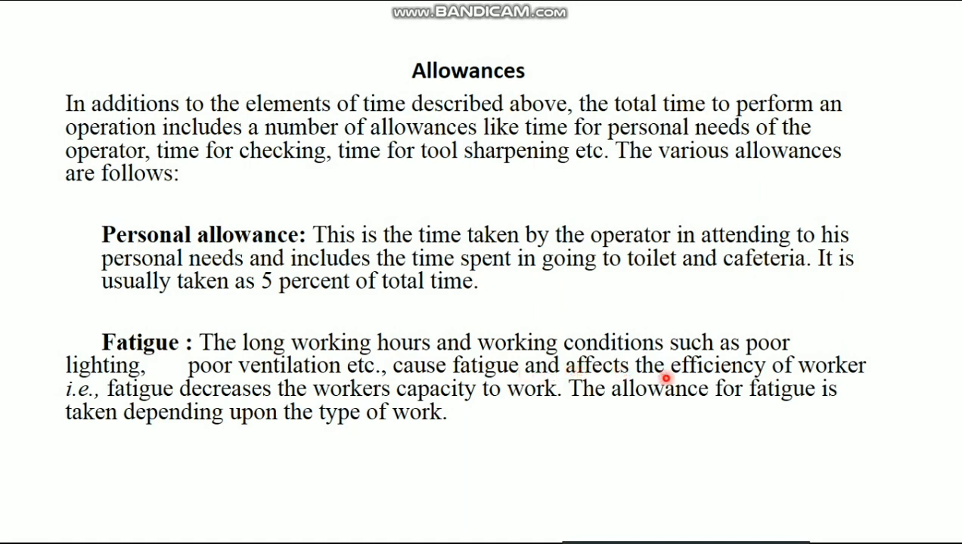
pyautogui.moveTo(155, 397)
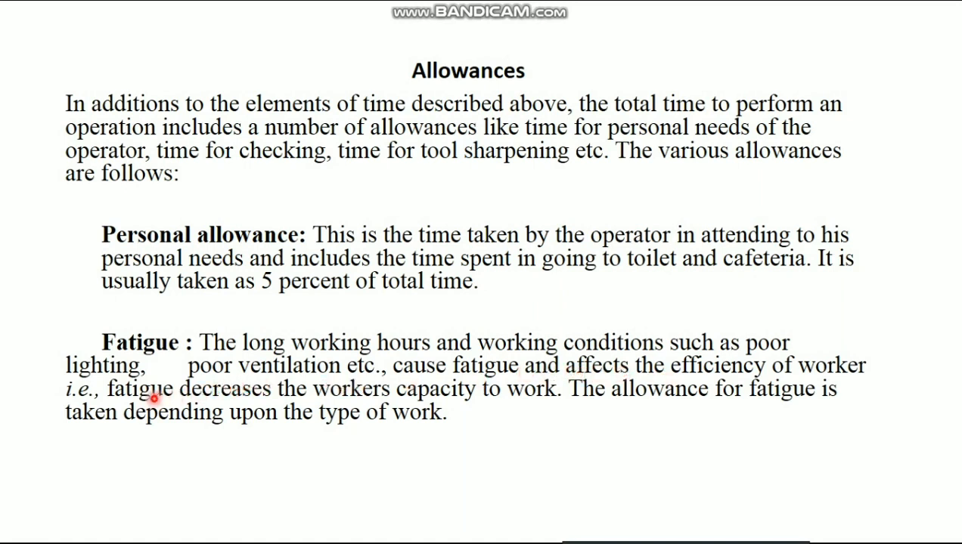
pyautogui.moveTo(220, 407)
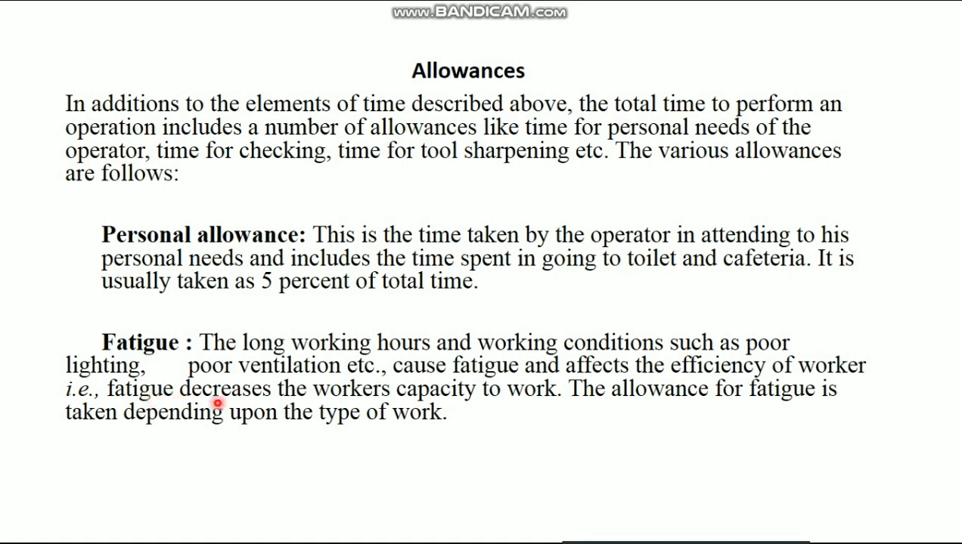
pyautogui.moveTo(481, 408)
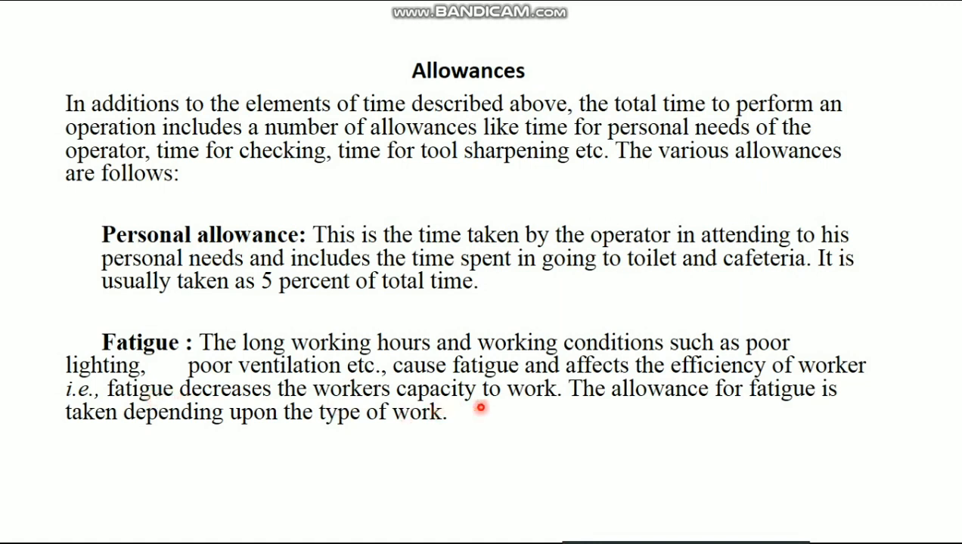
pyautogui.moveTo(747, 406)
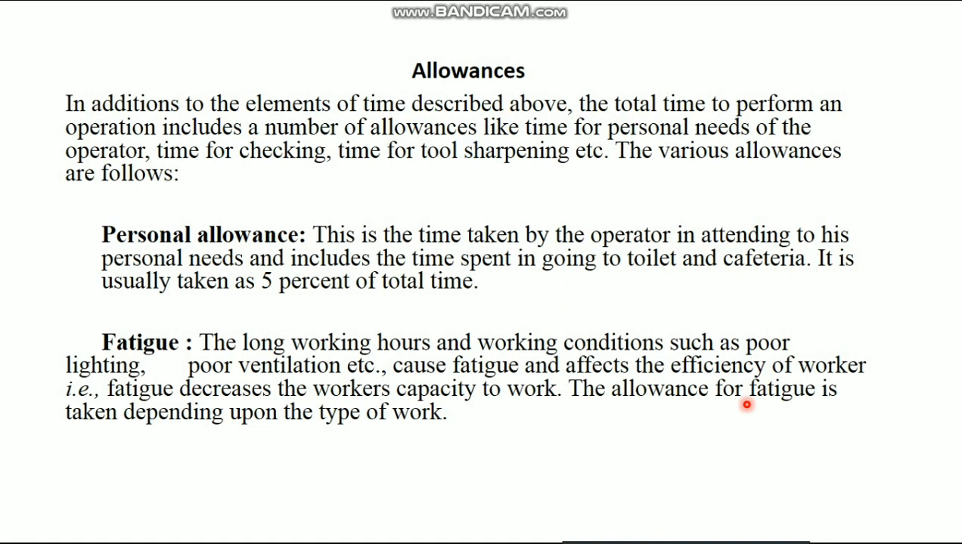
pyautogui.moveTo(425, 430)
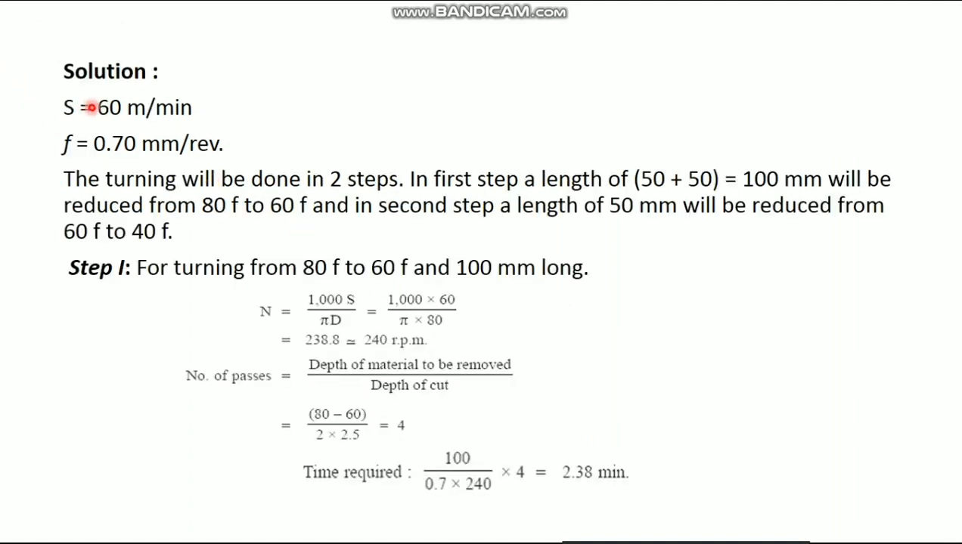
pyautogui.moveTo(151, 134)
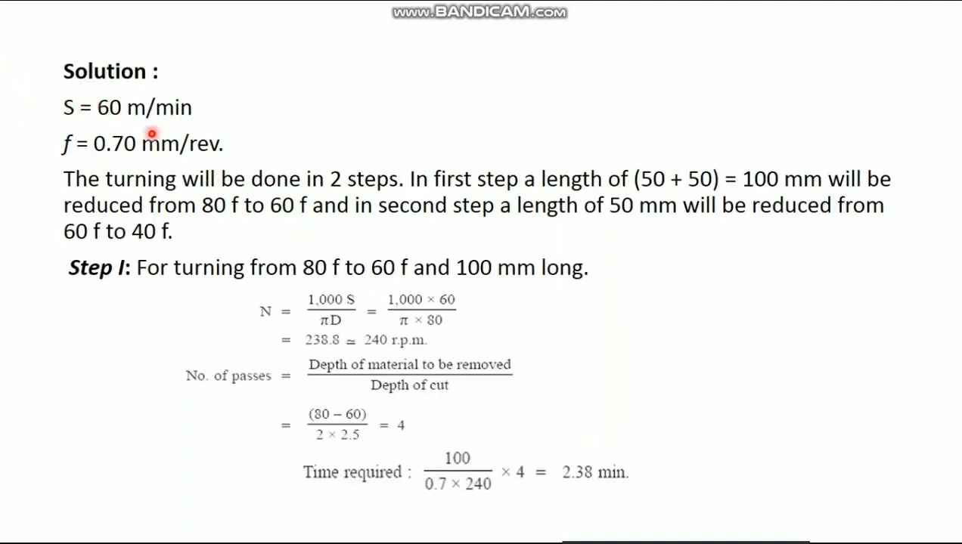
pyautogui.moveTo(136, 198)
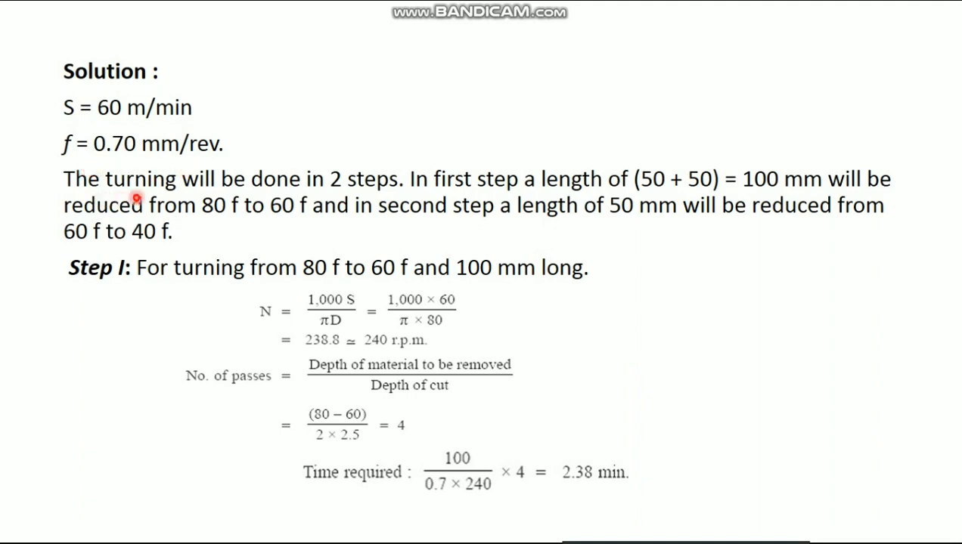
pyautogui.moveTo(463, 194)
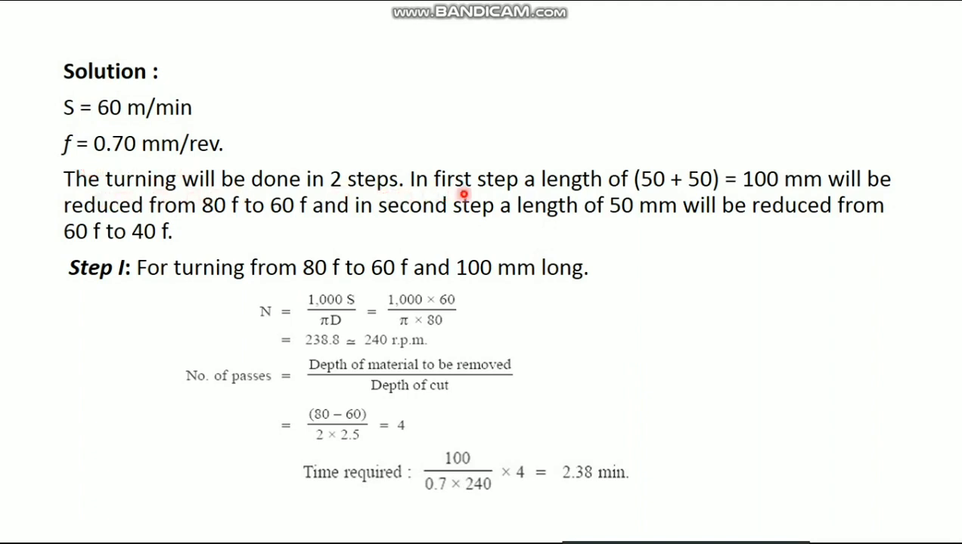
pyautogui.moveTo(548, 197)
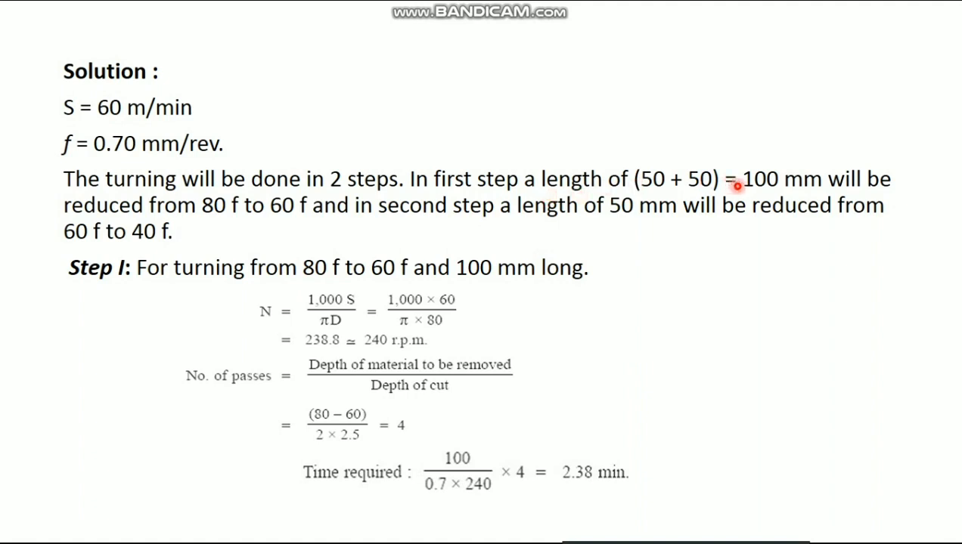
pyautogui.moveTo(137, 218)
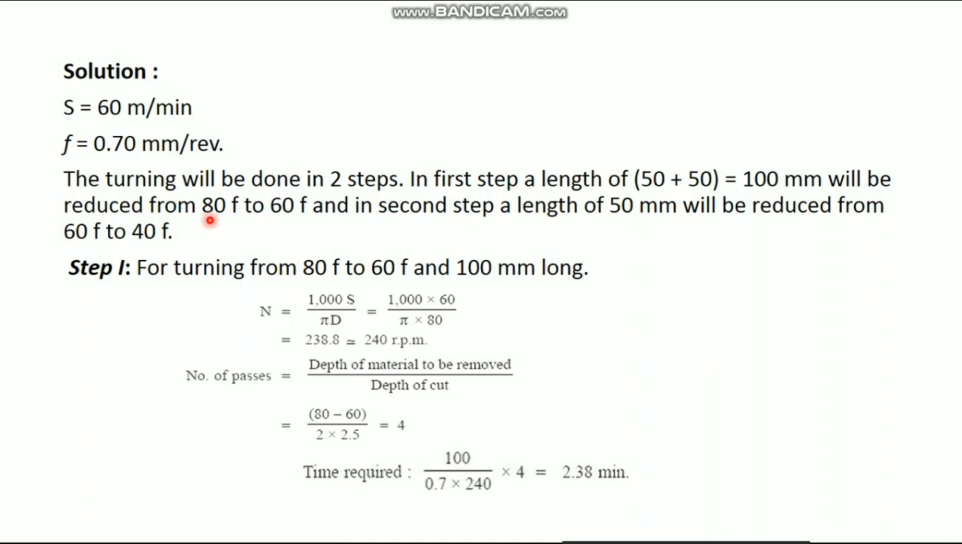
pyautogui.moveTo(292, 222)
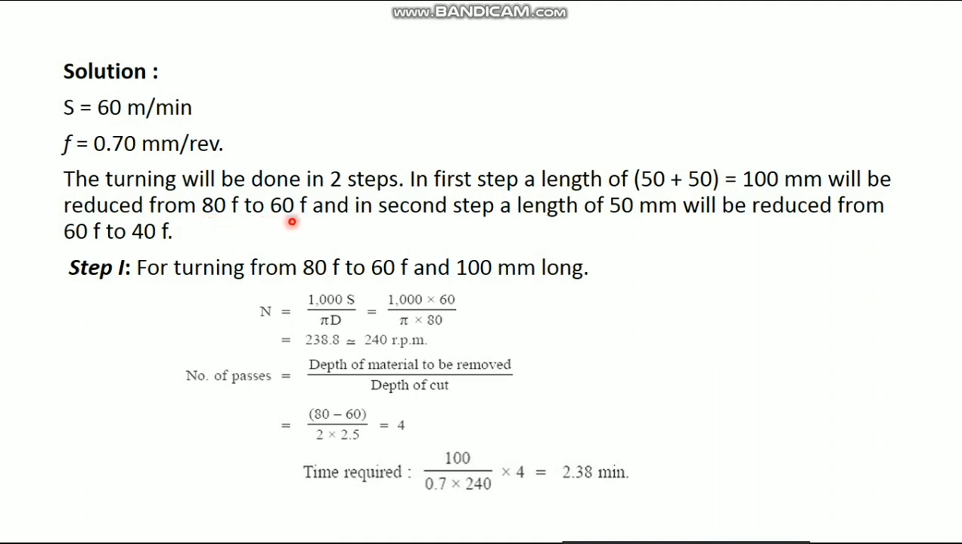
pyautogui.moveTo(579, 224)
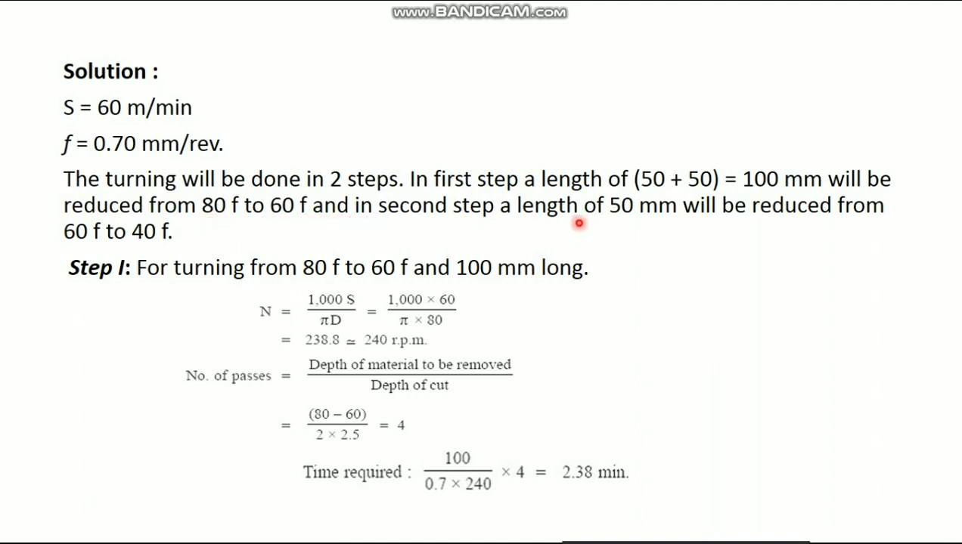
pyautogui.moveTo(795, 225)
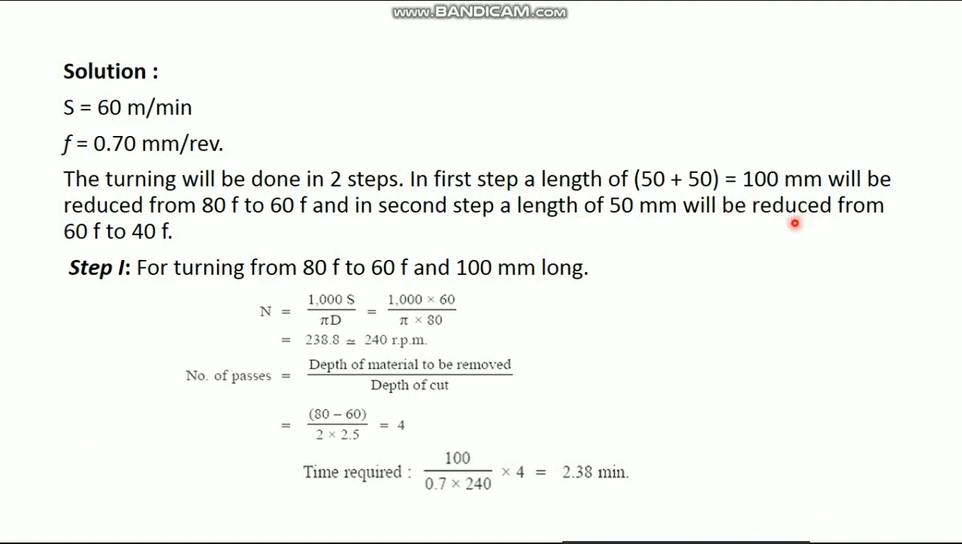
pyautogui.moveTo(109, 244)
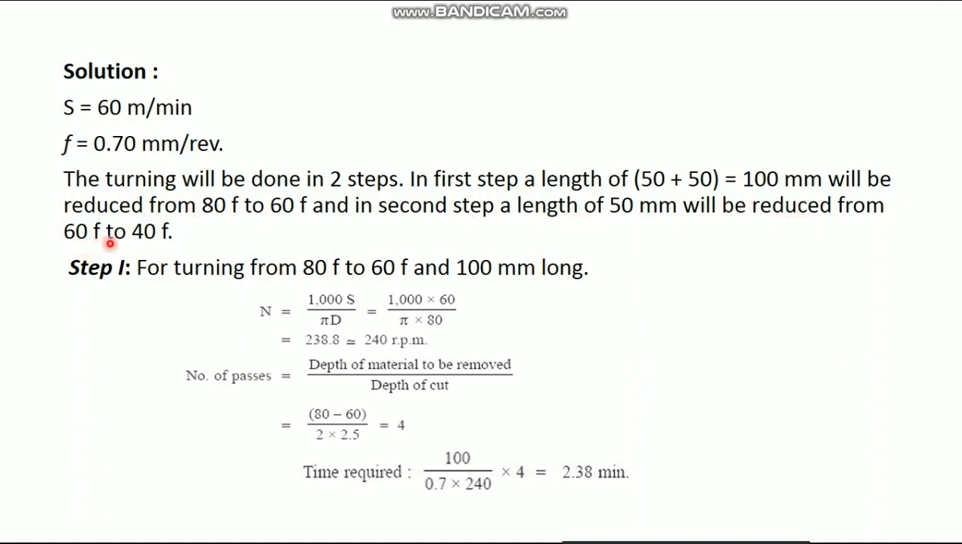
pyautogui.moveTo(133, 296)
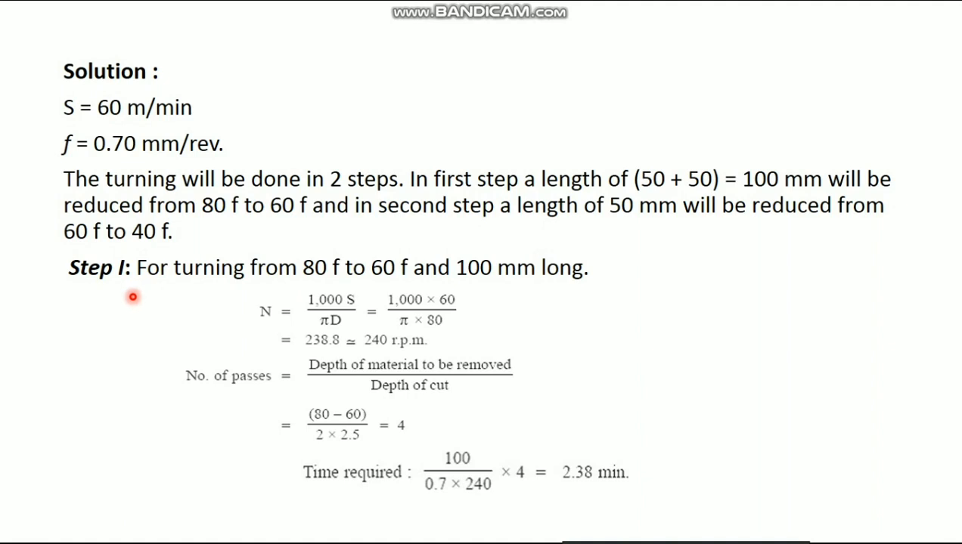
pyautogui.moveTo(119, 292)
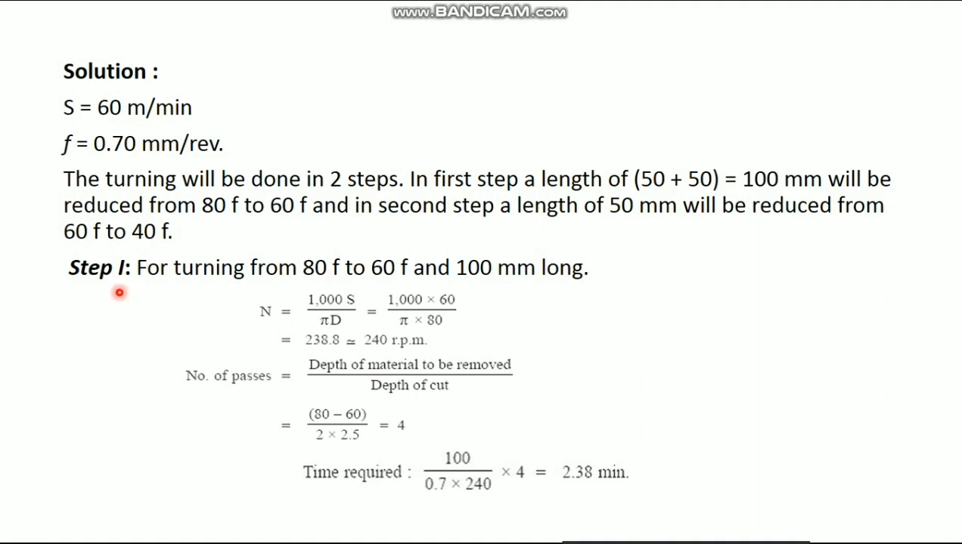
pyautogui.moveTo(295, 291)
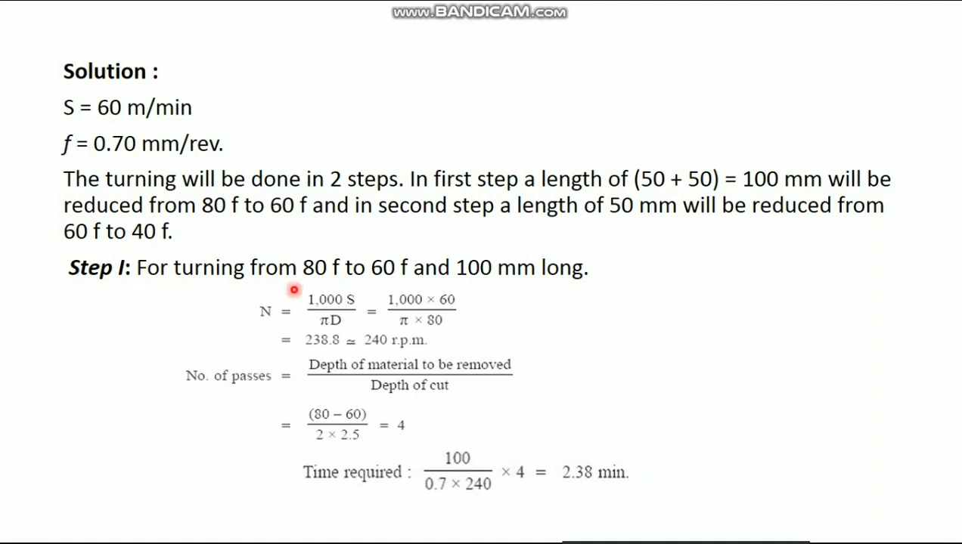
pyautogui.moveTo(397, 282)
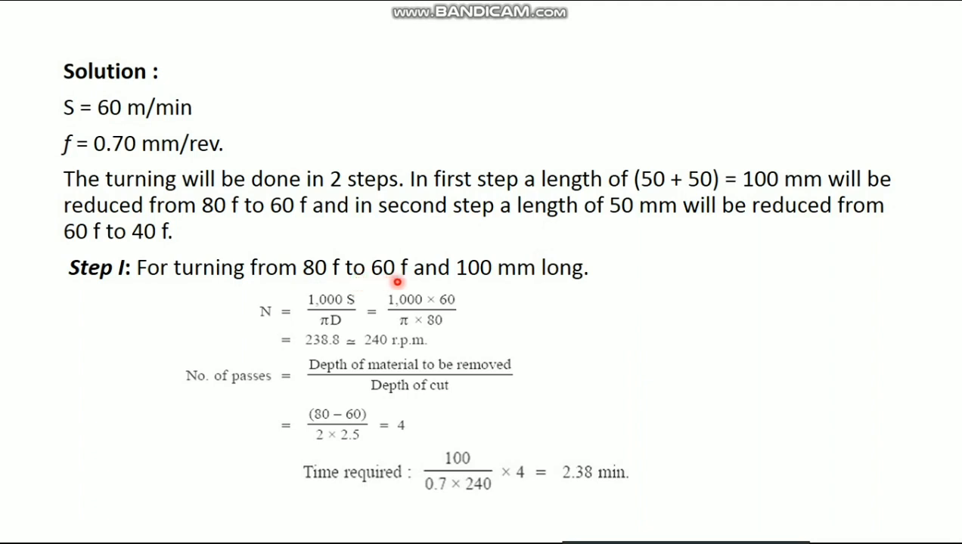
pyautogui.moveTo(518, 281)
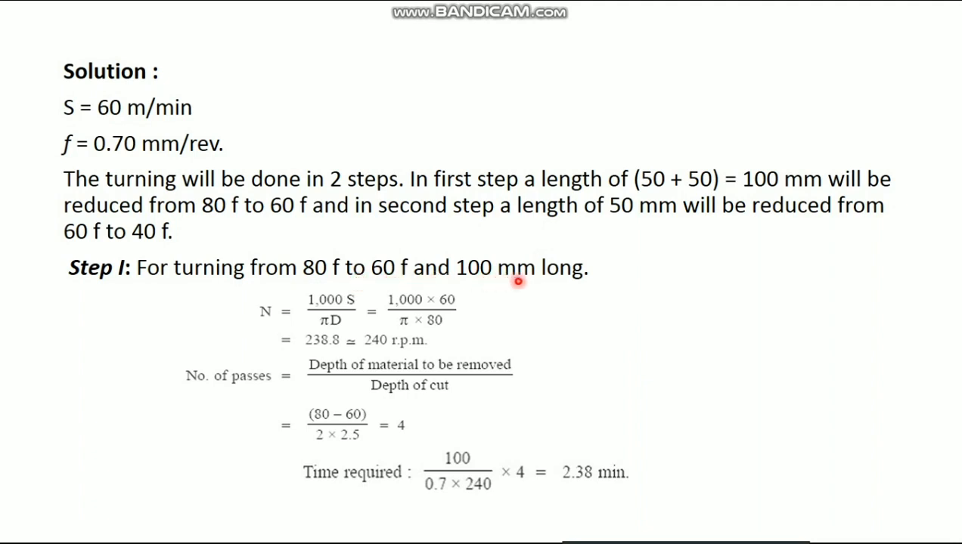
pyautogui.moveTo(378, 321)
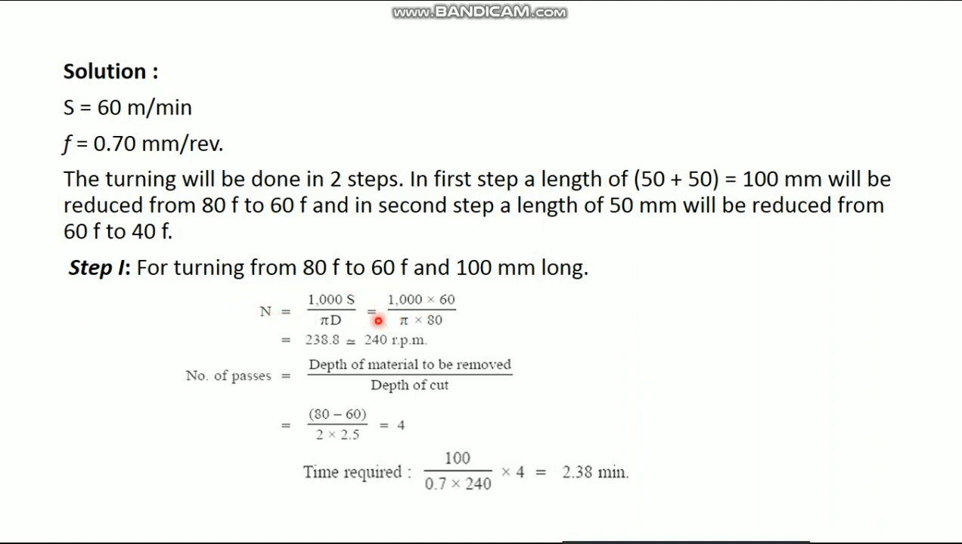
pyautogui.moveTo(341, 322)
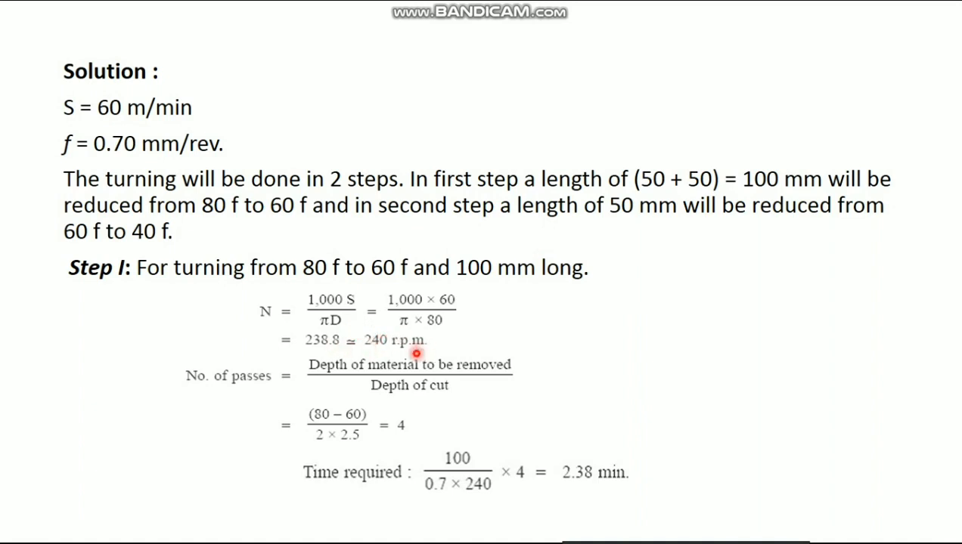
pyautogui.moveTo(312, 387)
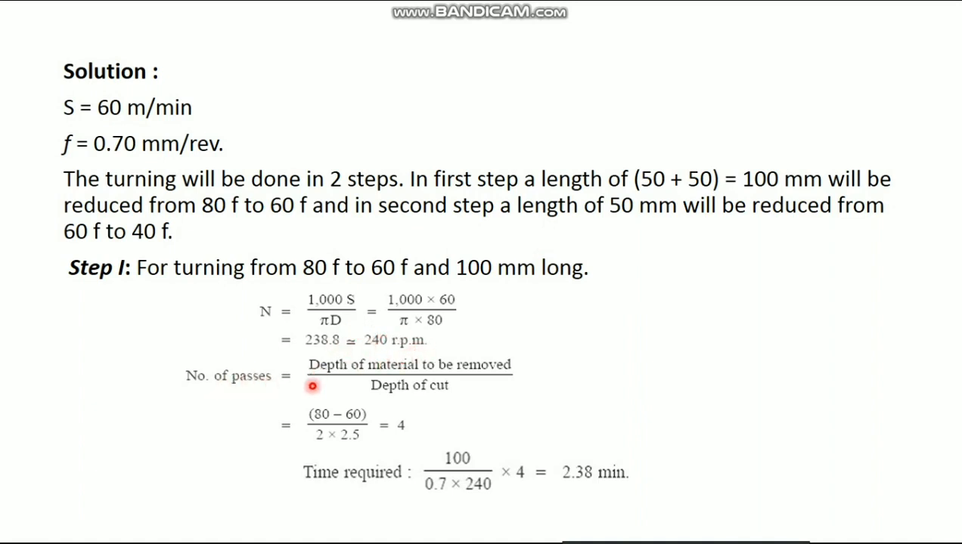
pyautogui.moveTo(393, 365)
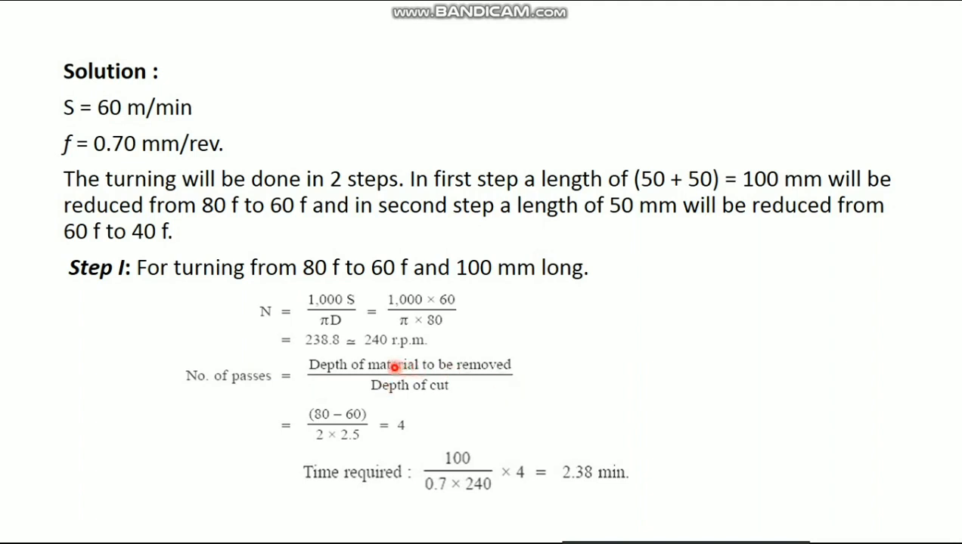
pyautogui.moveTo(451, 371)
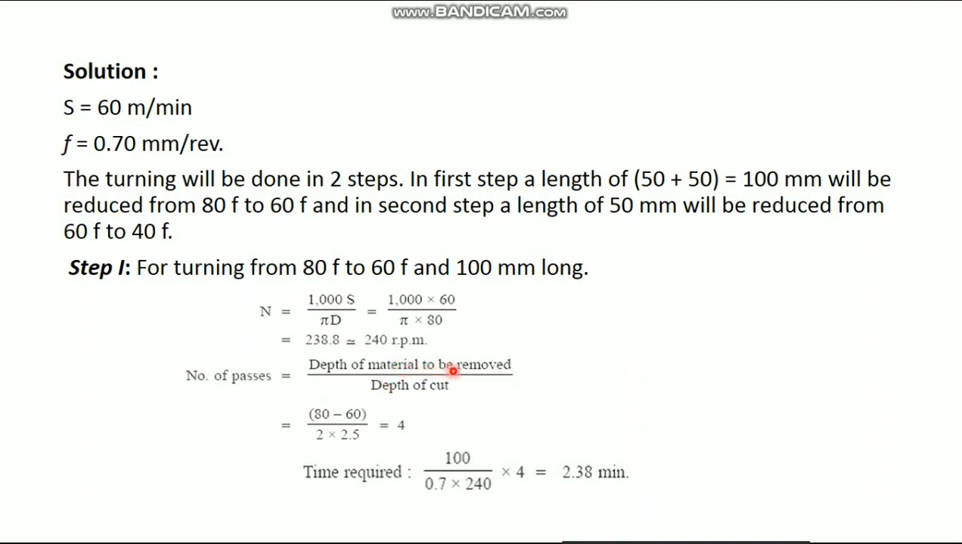
pyautogui.moveTo(355, 406)
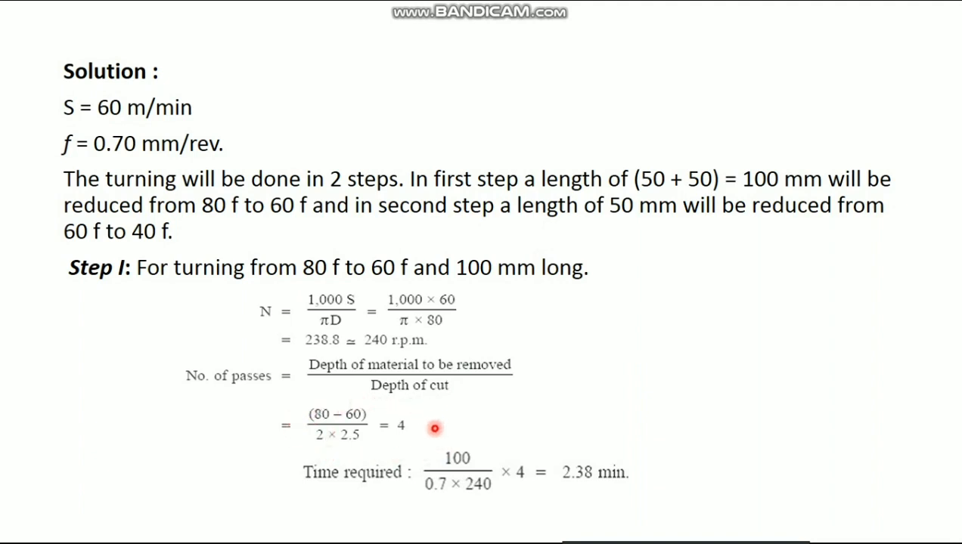
pyautogui.moveTo(469, 487)
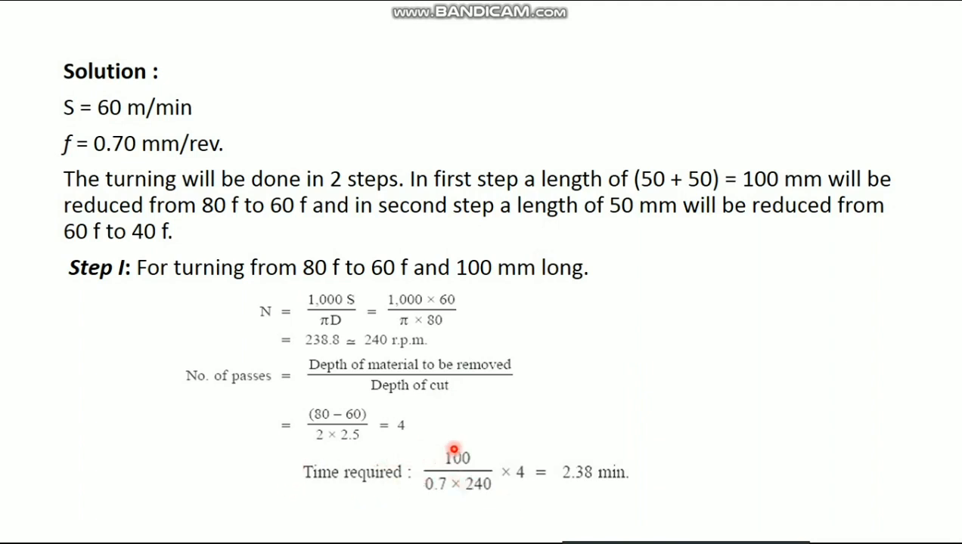
pyautogui.moveTo(436, 461)
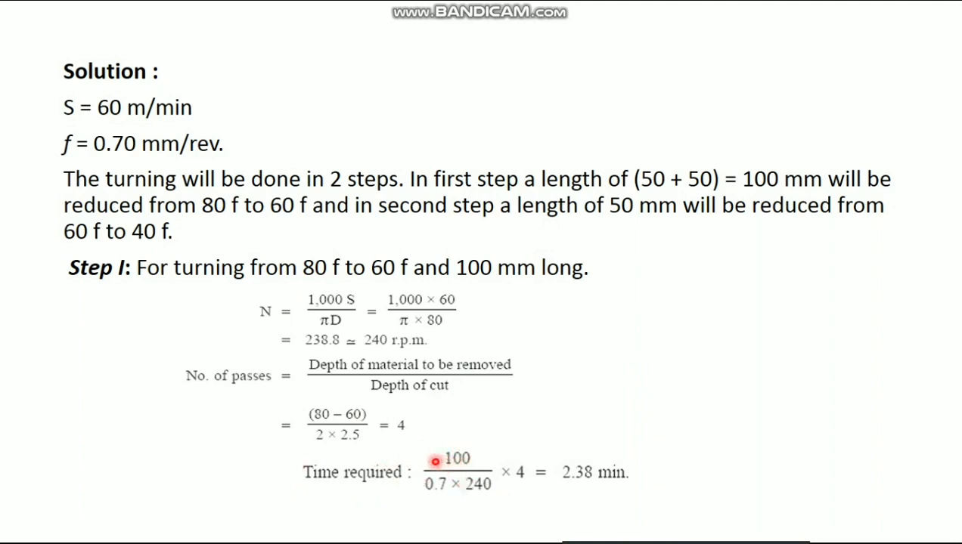
pyautogui.moveTo(536, 496)
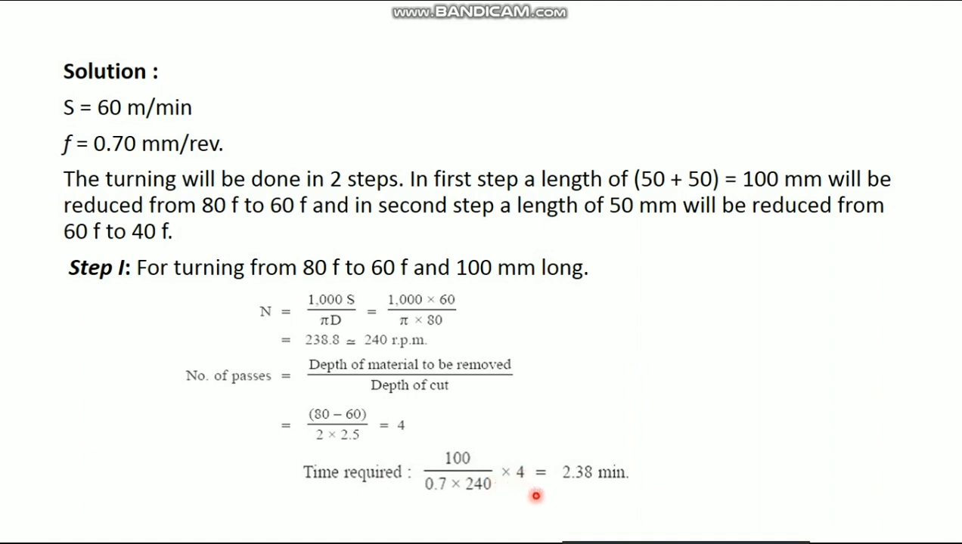
pyautogui.moveTo(643, 465)
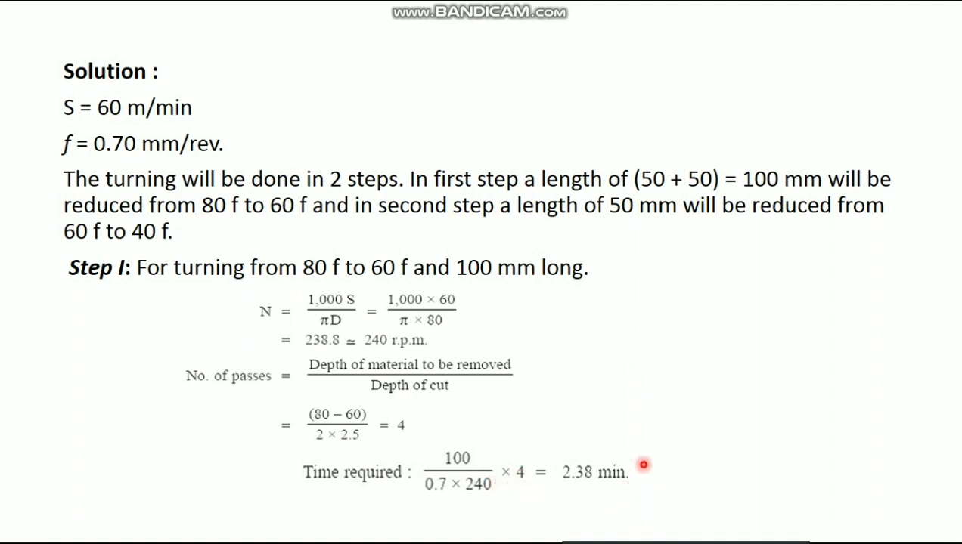
pyautogui.moveTo(514, 487)
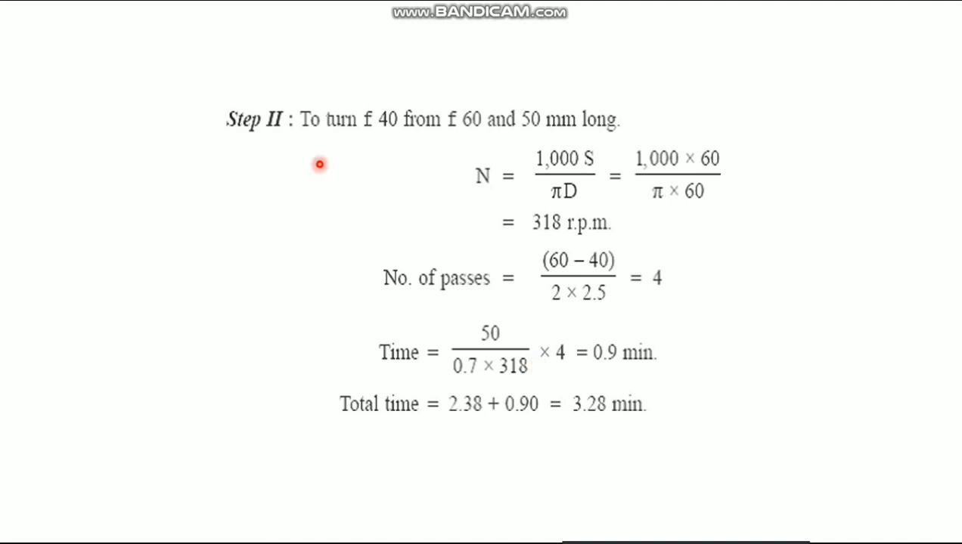
pyautogui.moveTo(366, 139)
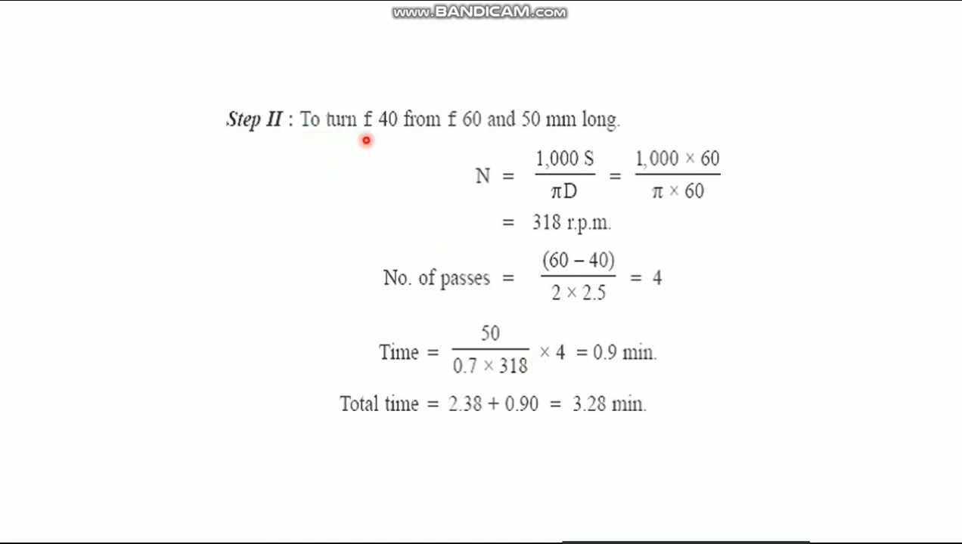
pyautogui.moveTo(422, 136)
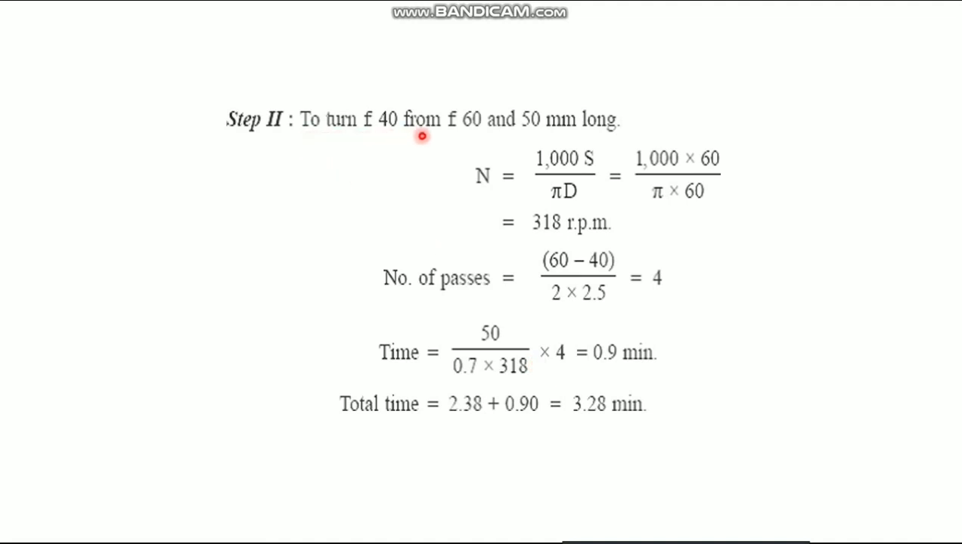
pyautogui.moveTo(470, 139)
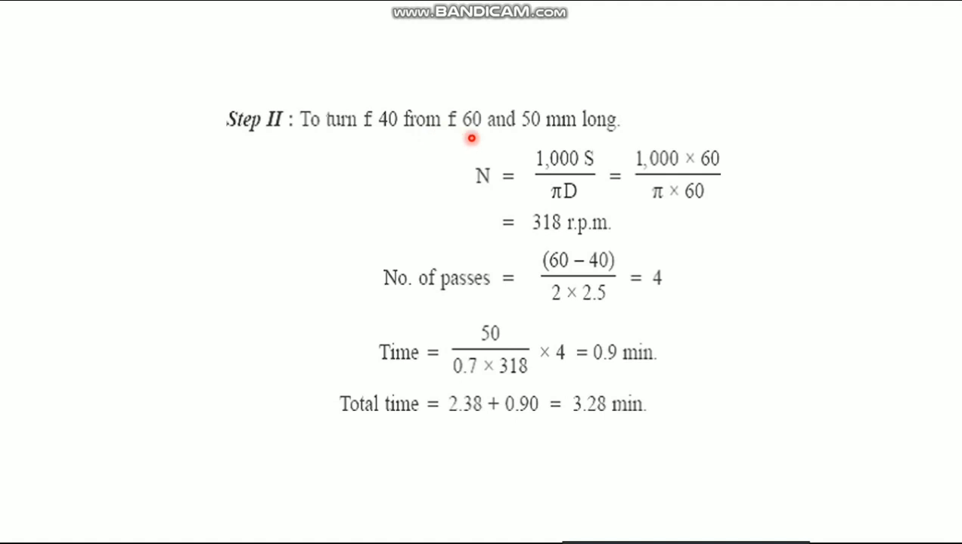
pyautogui.moveTo(544, 137)
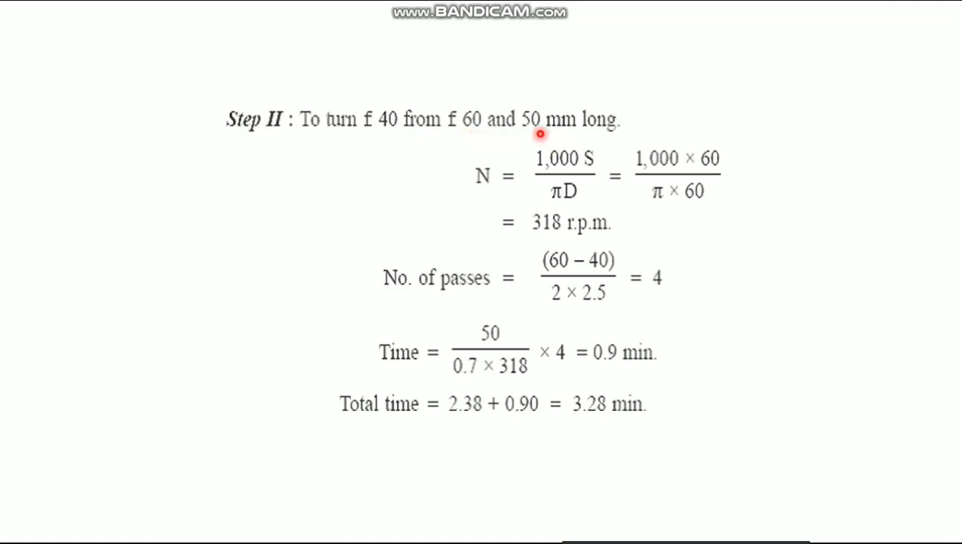
pyautogui.moveTo(703, 228)
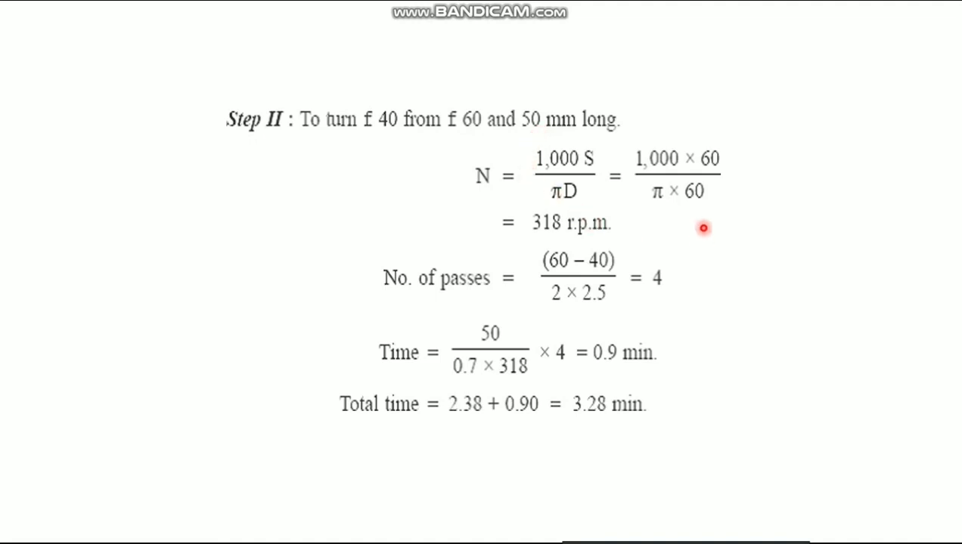
pyautogui.moveTo(645, 240)
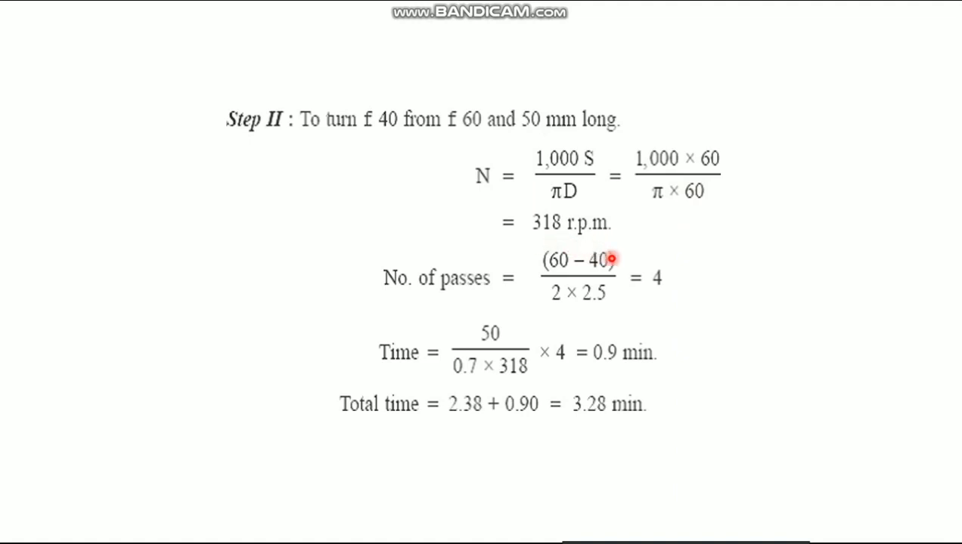
pyautogui.moveTo(558, 278)
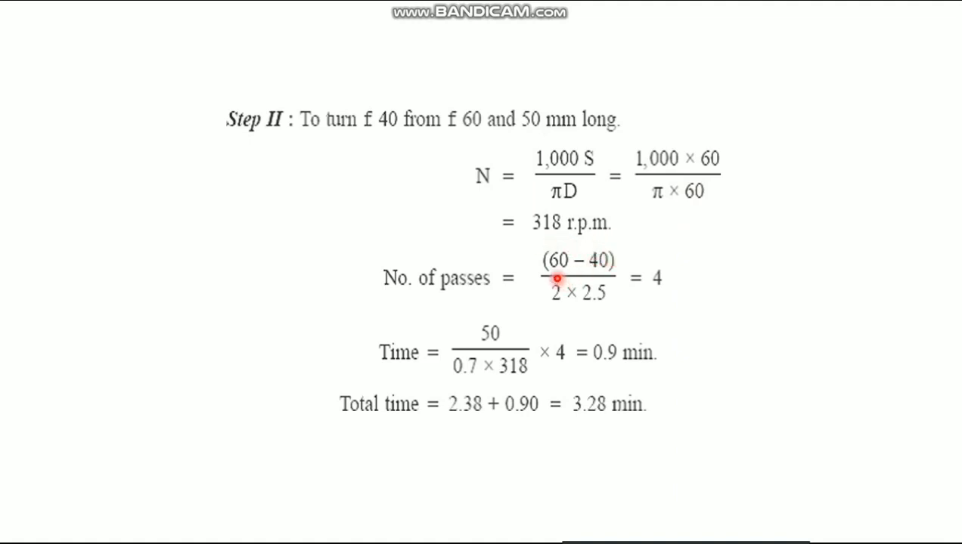
pyautogui.moveTo(546, 299)
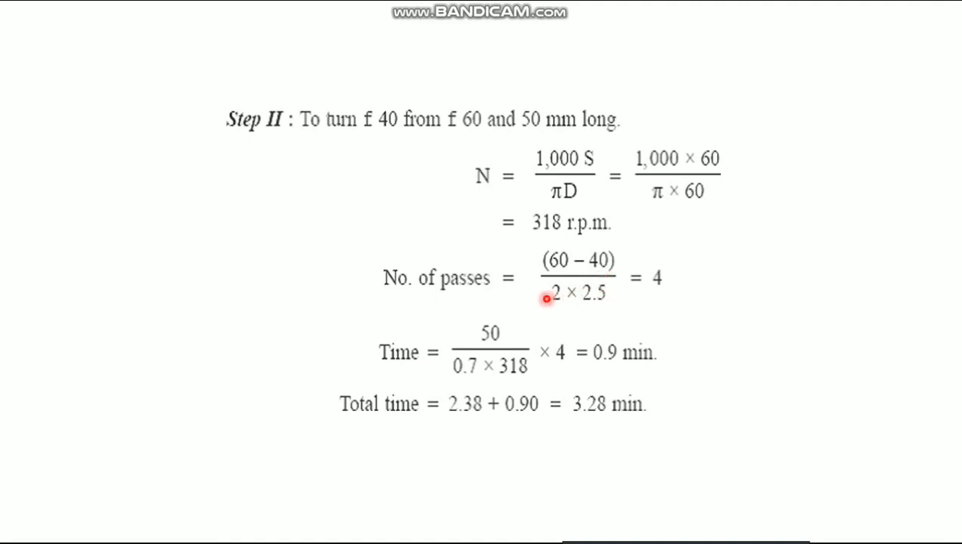
pyautogui.moveTo(584, 304)
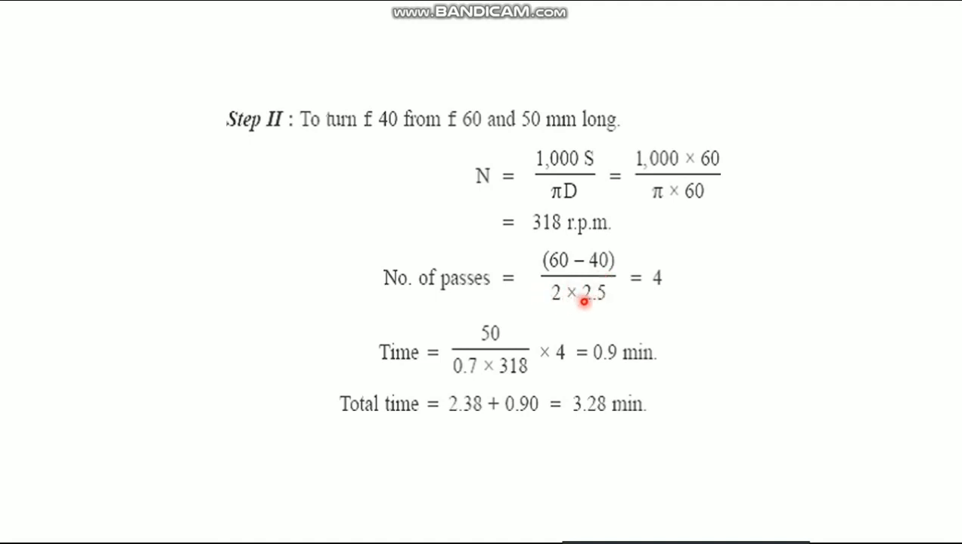
pyautogui.moveTo(678, 291)
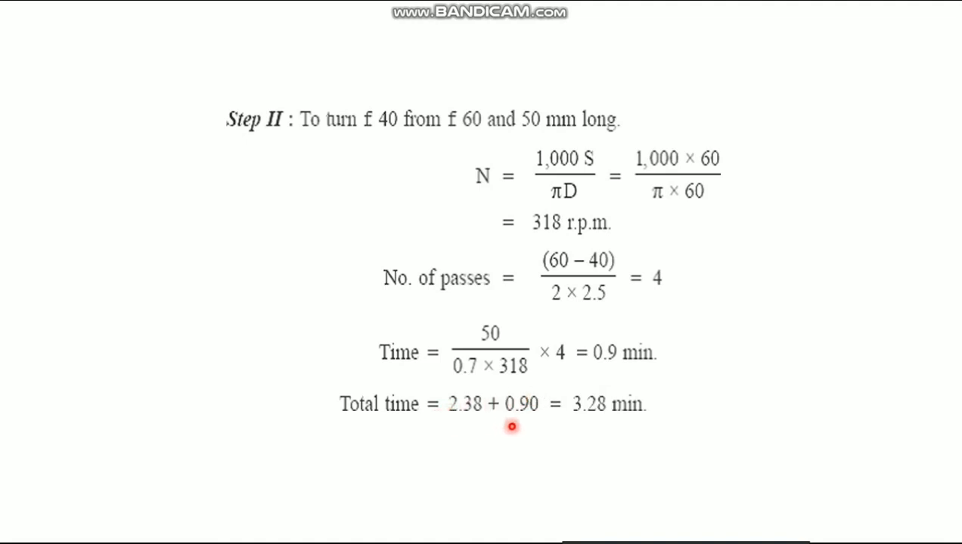
pyautogui.moveTo(615, 423)
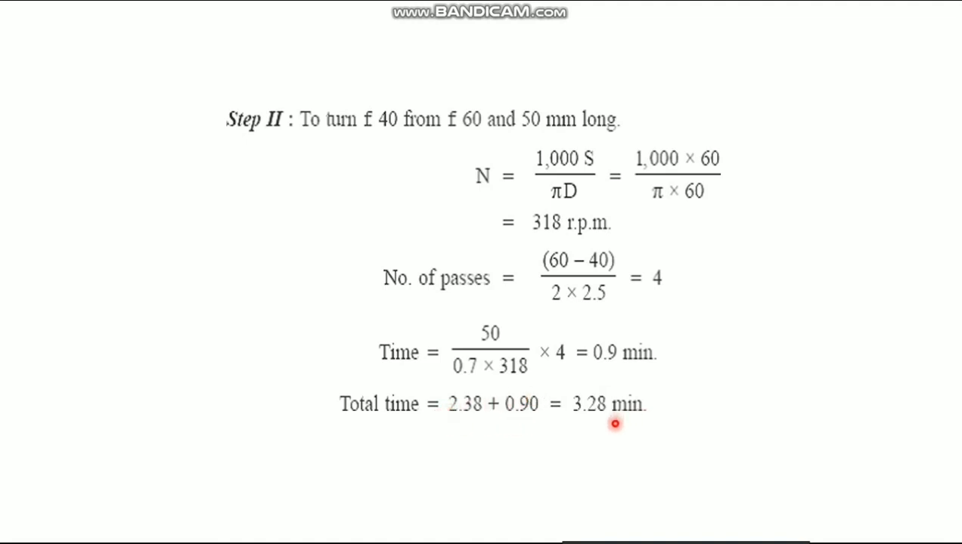